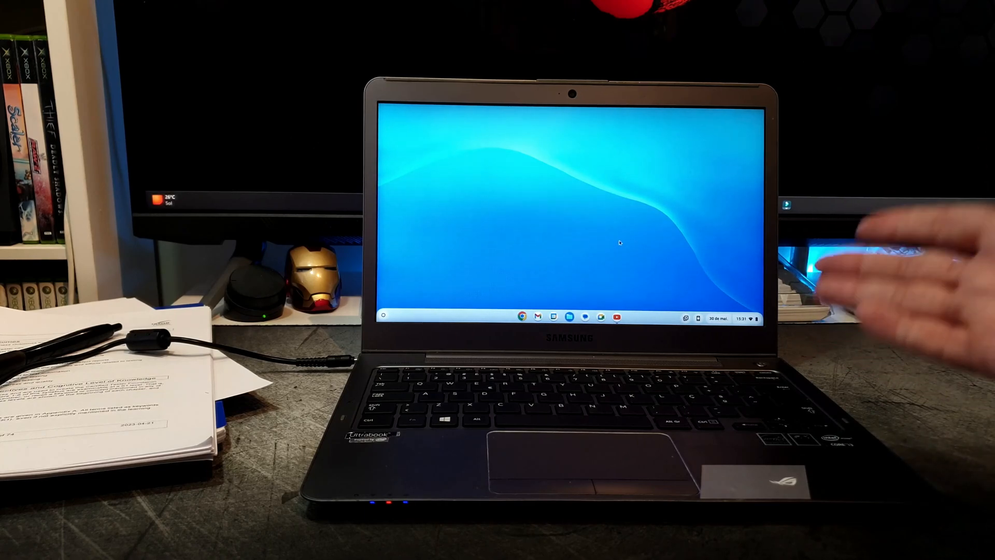
pyautogui.moveTo(889, 286)
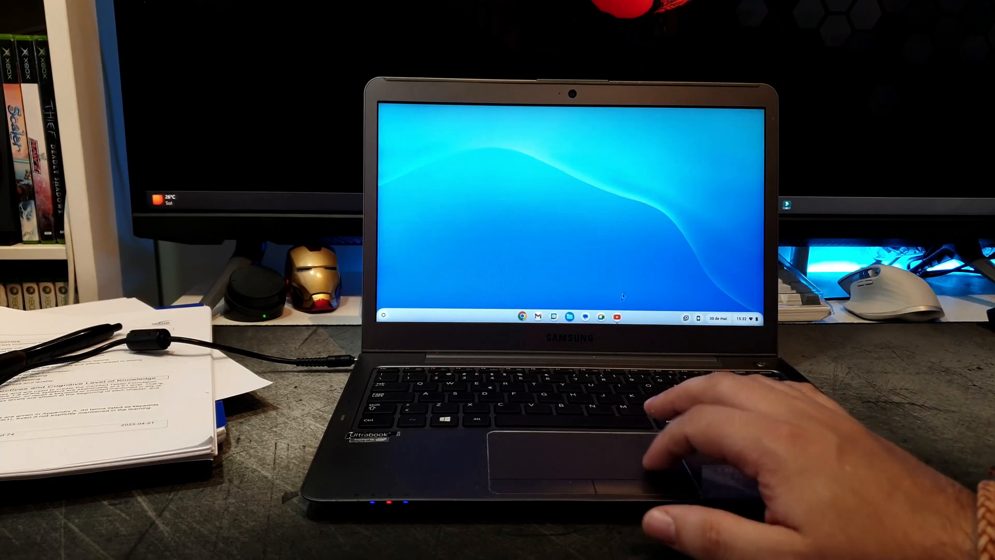
# Step: Launch Chrome and search Google for 'chrome web store' using the recent-search suggestion
pyautogui.click(521, 317)
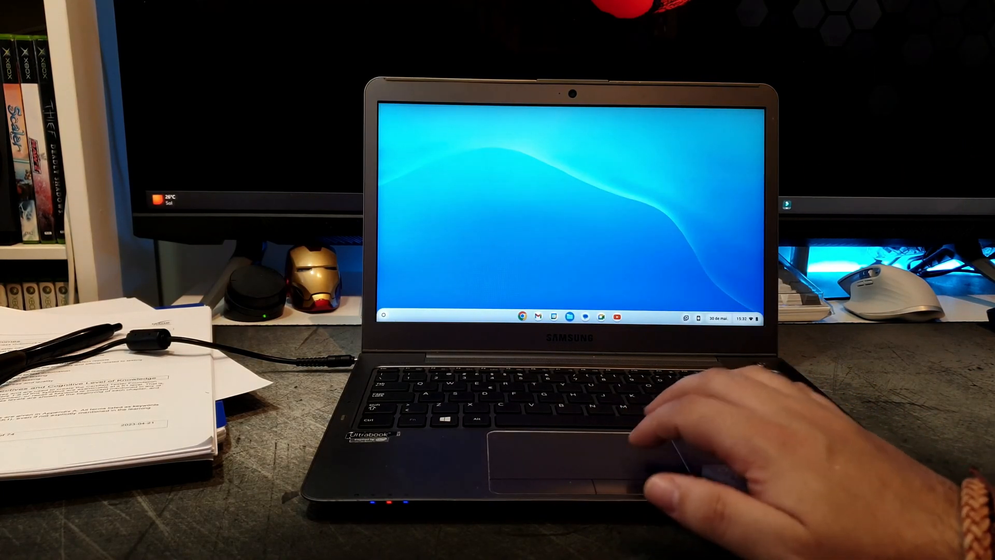
pyautogui.click(384, 317)
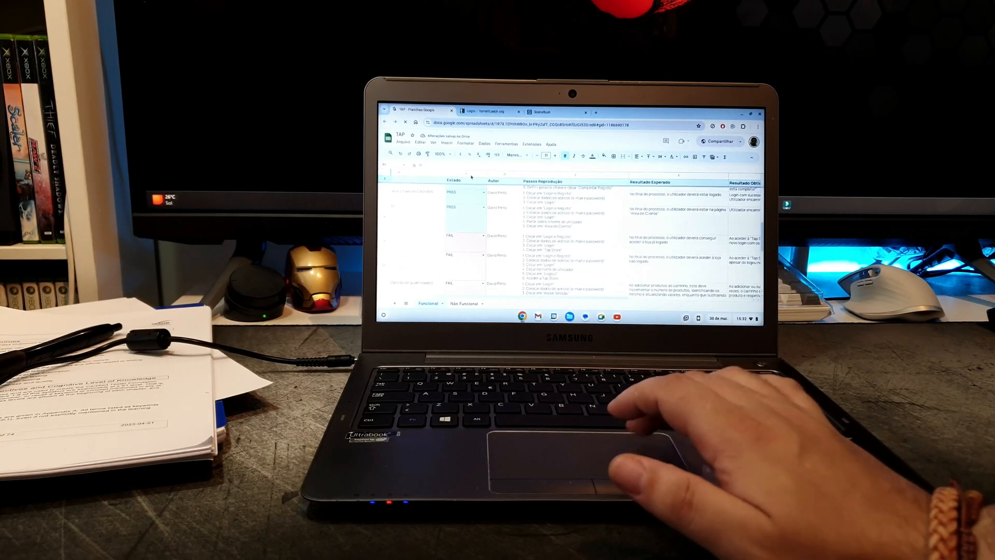
pyautogui.scroll(-3)
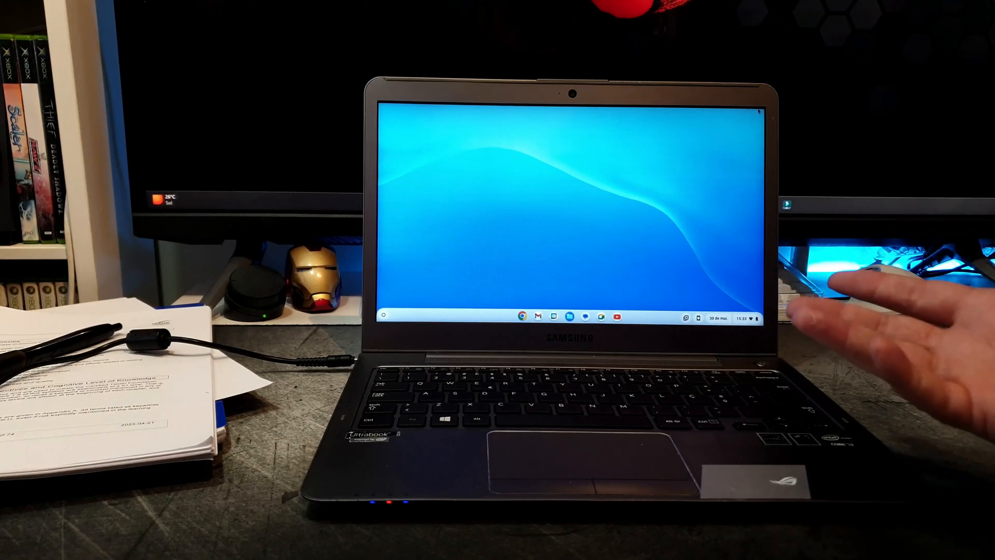
pyautogui.moveTo(889, 286)
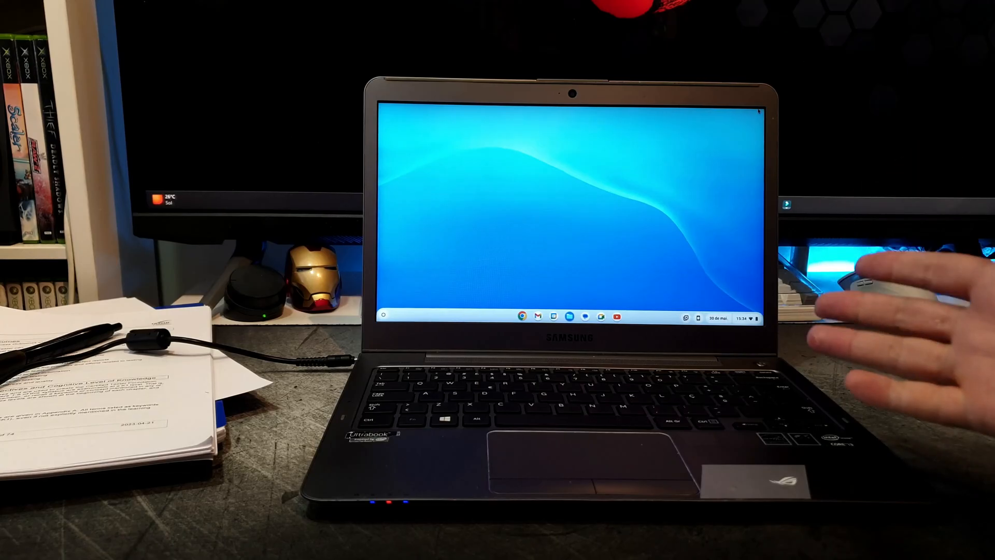
pyautogui.moveTo(889, 286)
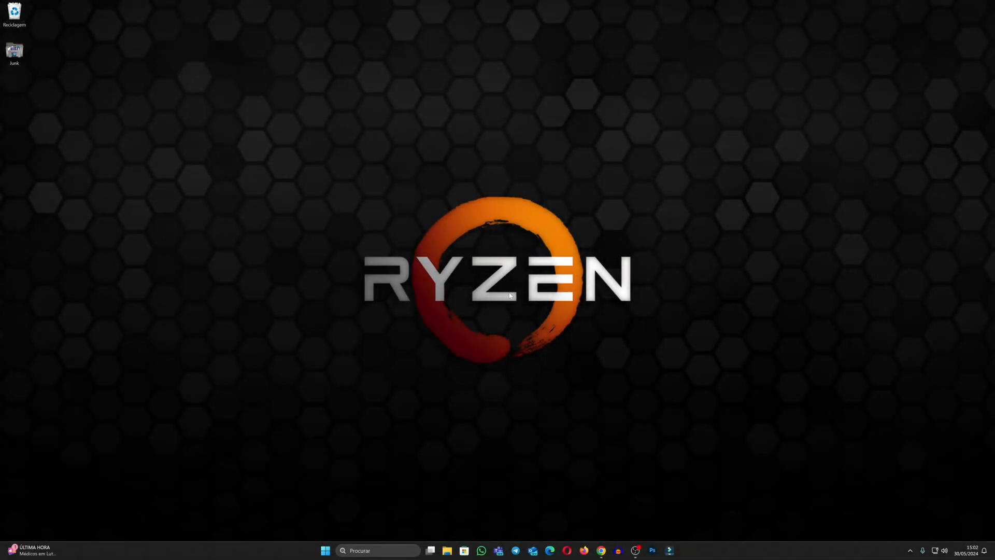
pyautogui.moveTo(514, 290)
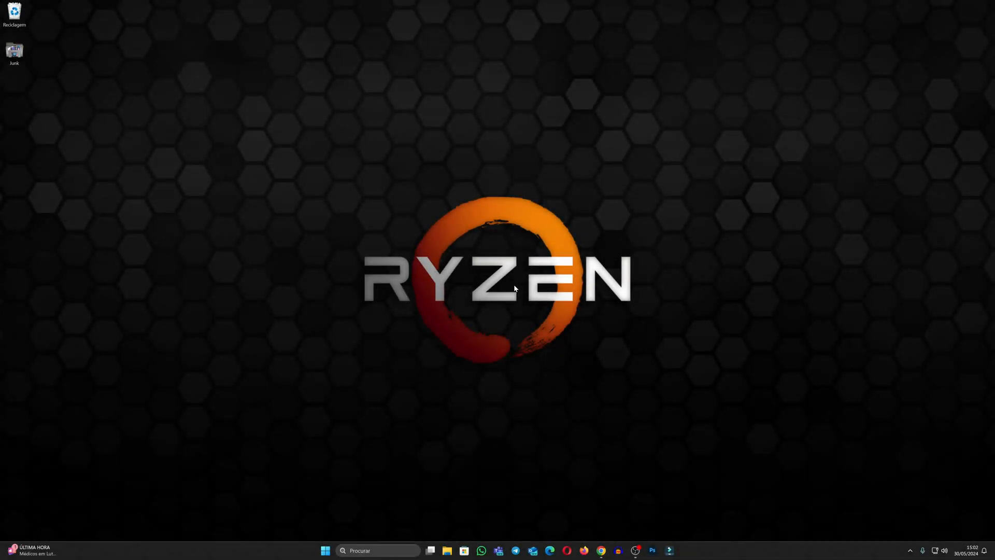
pyautogui.moveTo(511, 297)
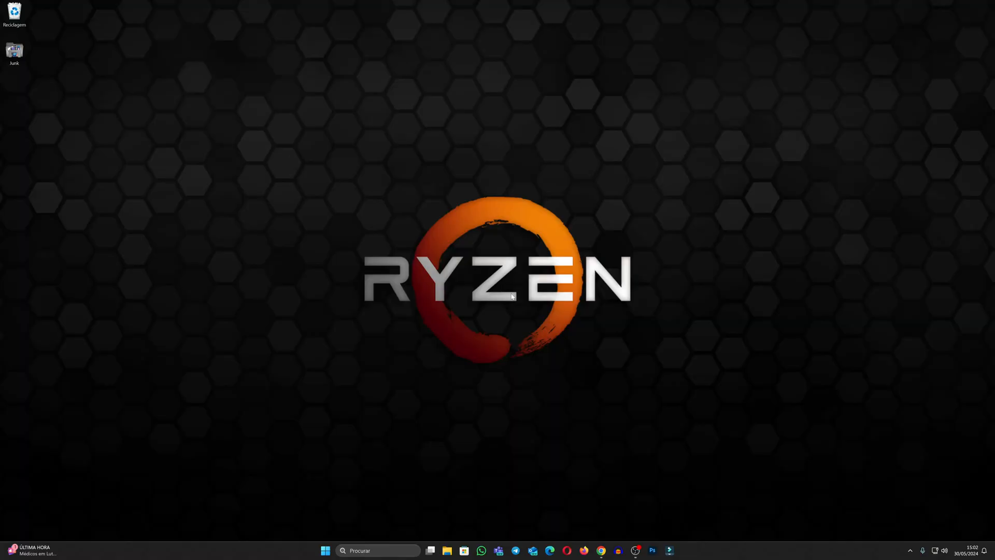
pyautogui.moveTo(544, 354)
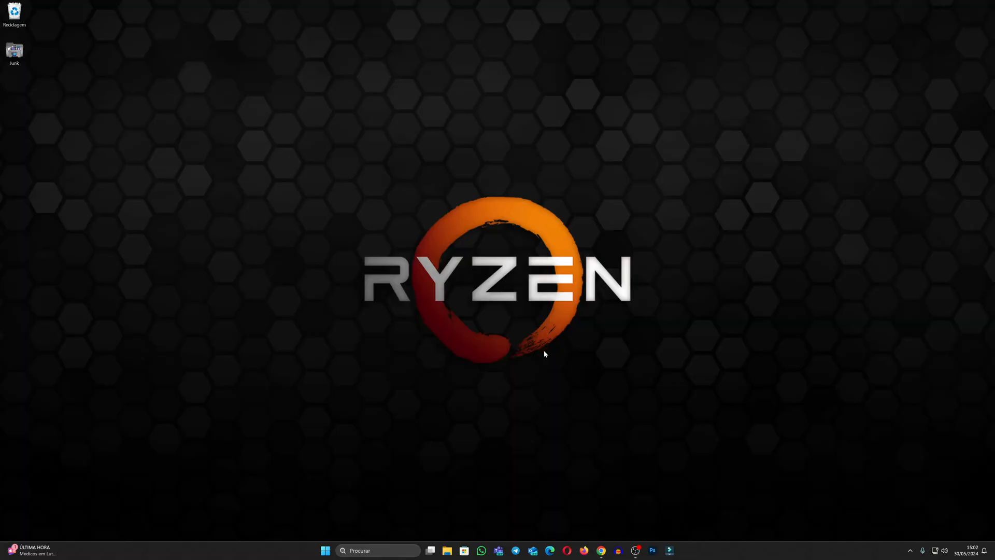
pyautogui.moveTo(585, 497)
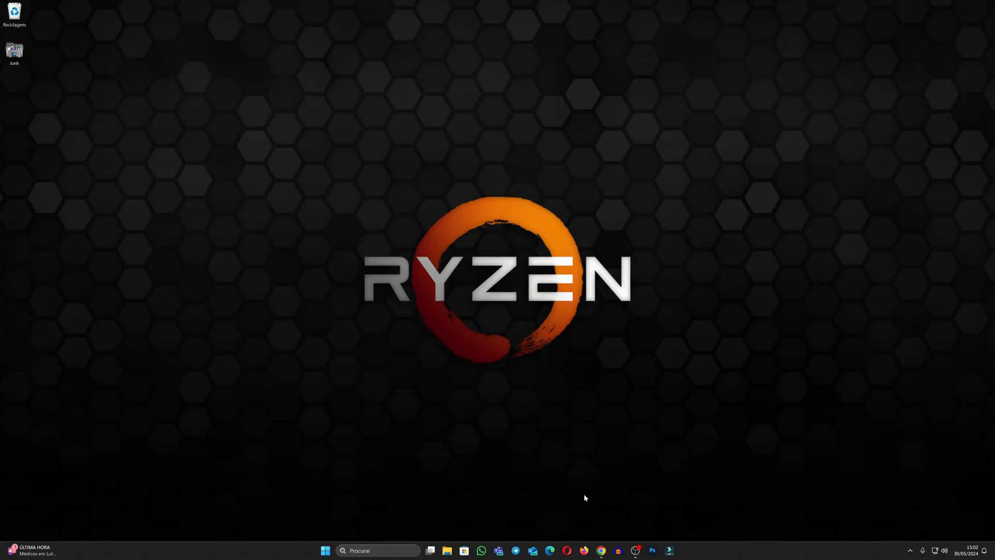
pyautogui.click(600, 551)
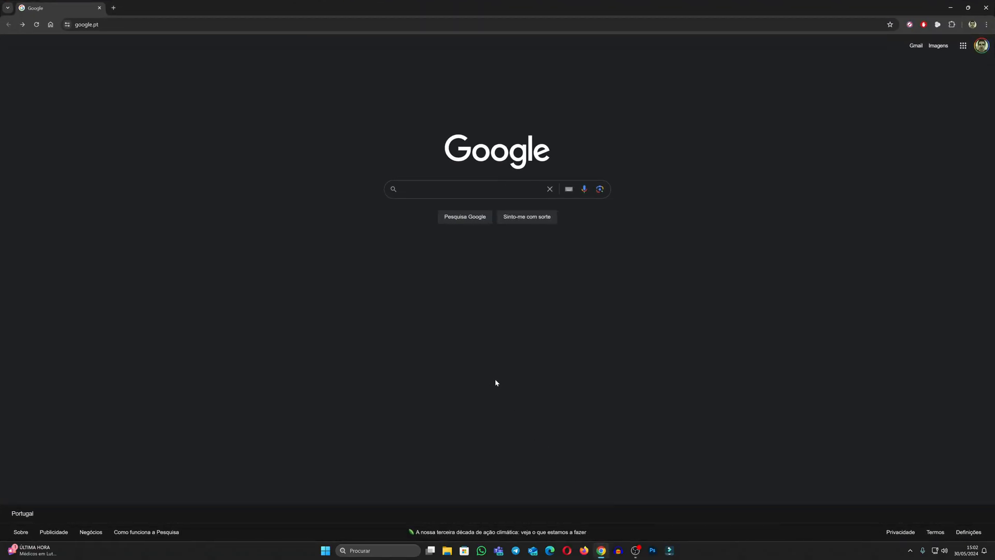
pyautogui.moveTo(209, 37)
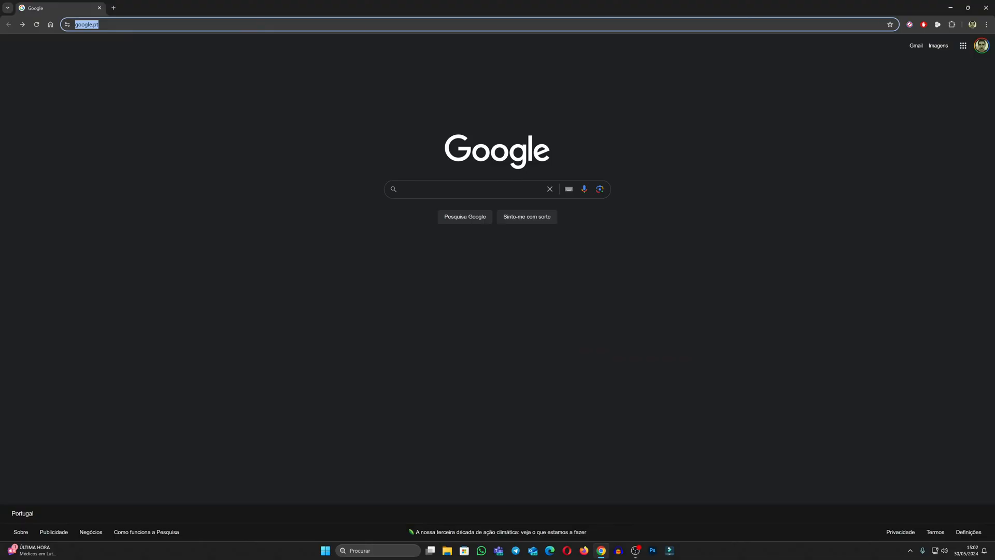
pyautogui.click(470, 189)
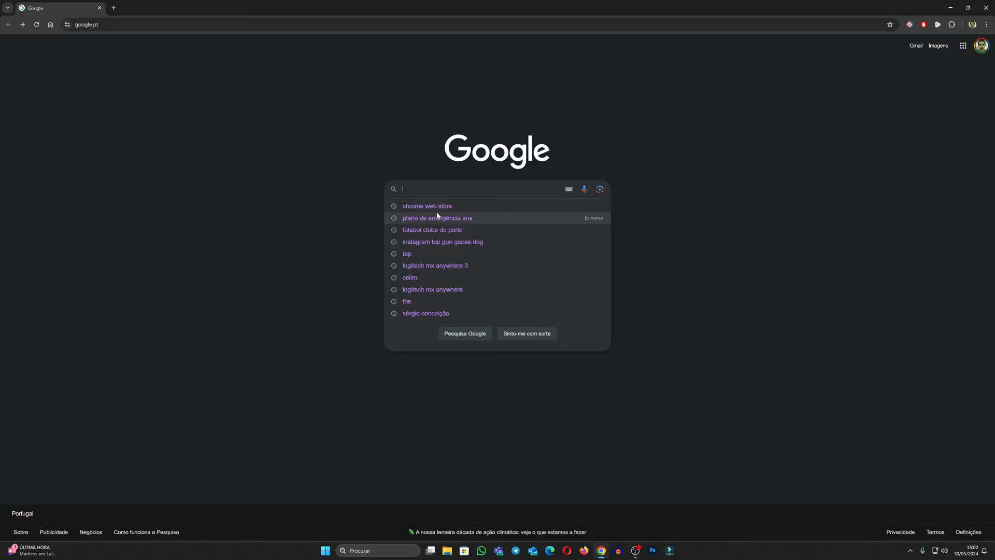
pyautogui.click(427, 206)
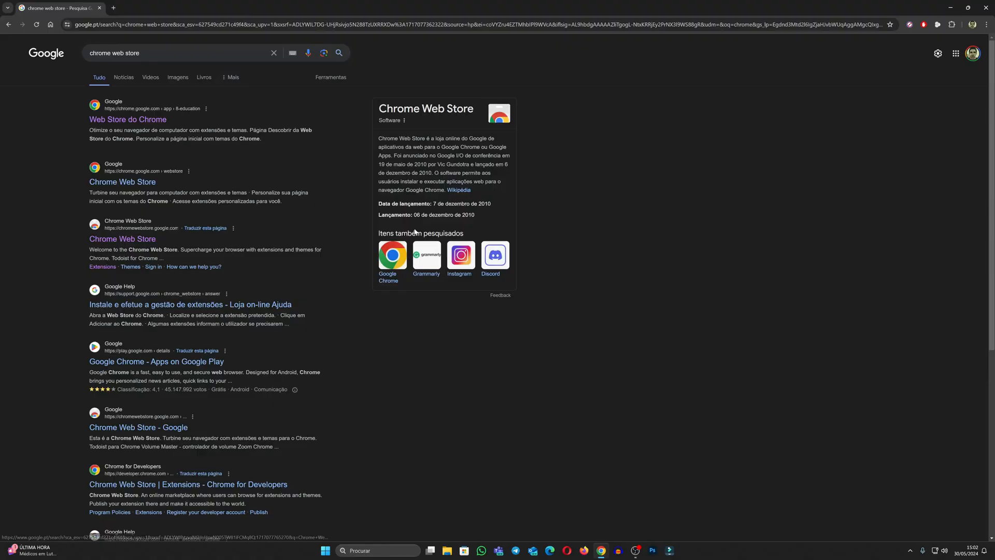
pyautogui.moveTo(178, 213)
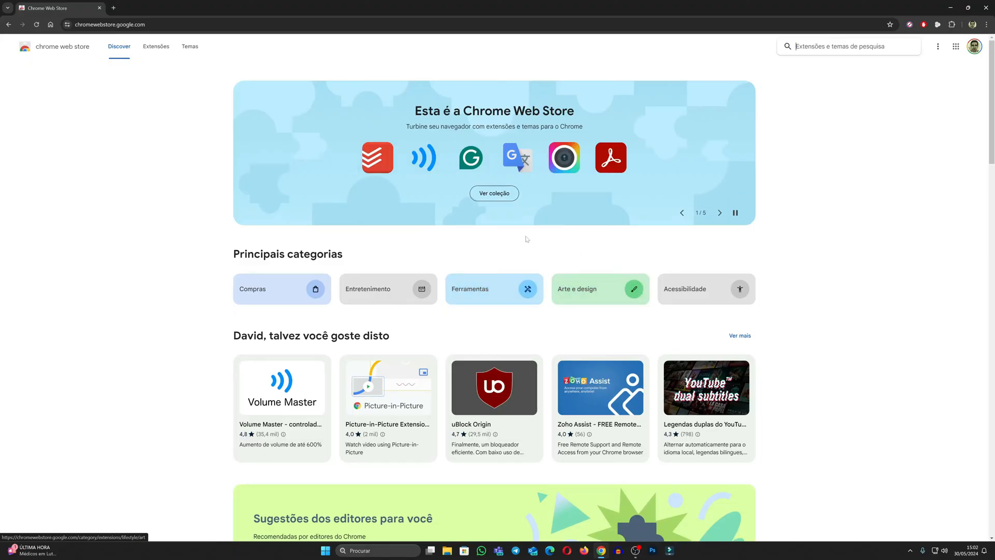
pyautogui.moveTo(605, 230)
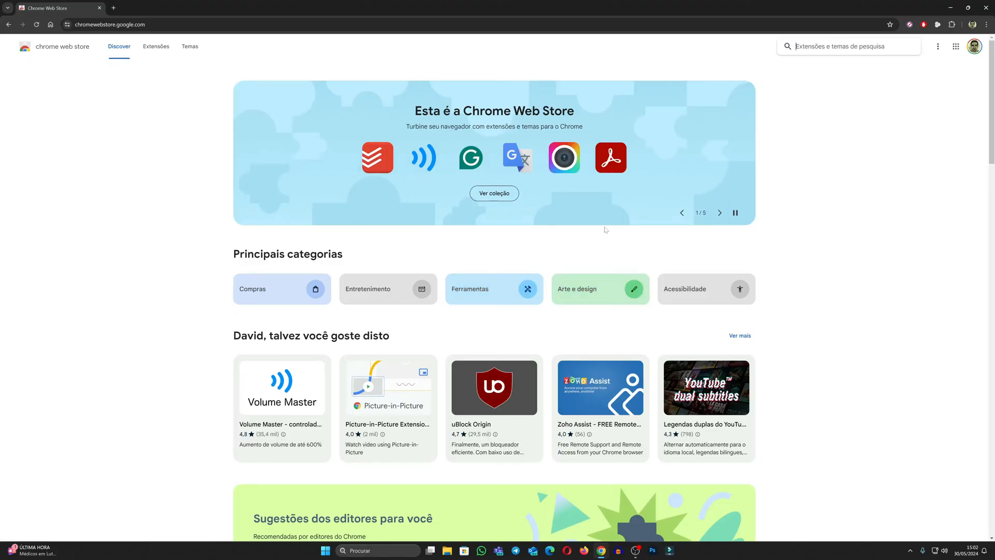
pyautogui.moveTo(175, 151)
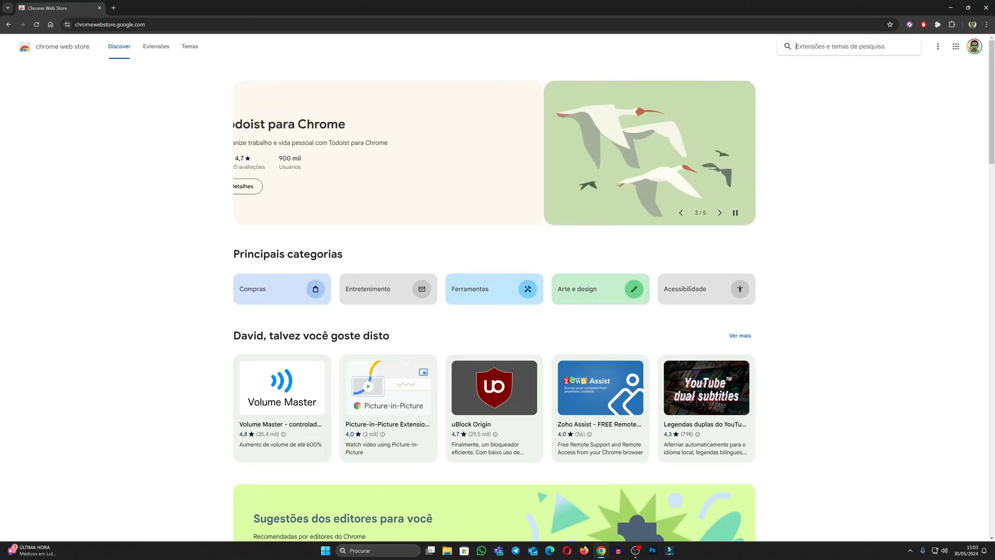
# Step: Search the Web Store for 'recovery' to find 'Utilitário de recuperação do Chromebook'
pyautogui.write('recovery')
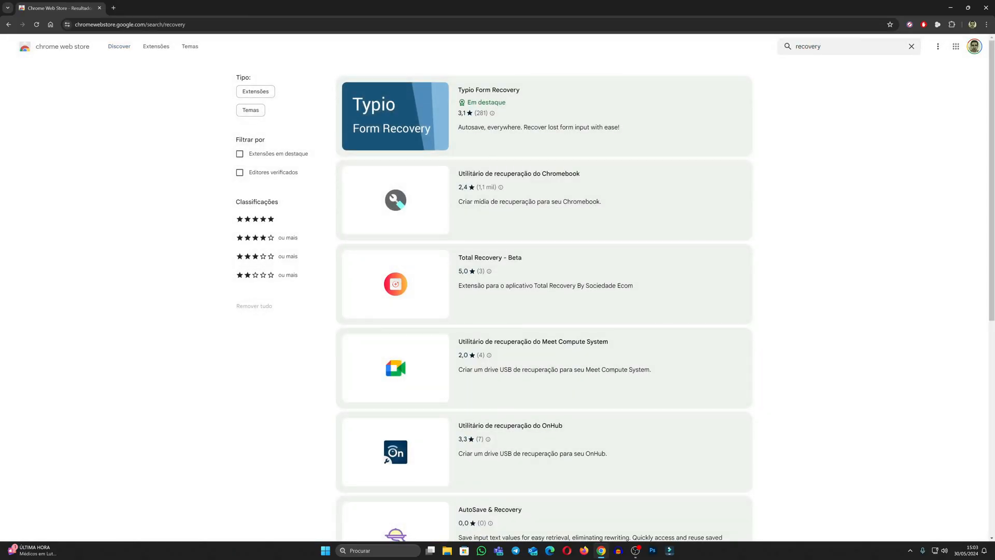
pyautogui.moveTo(574, 206)
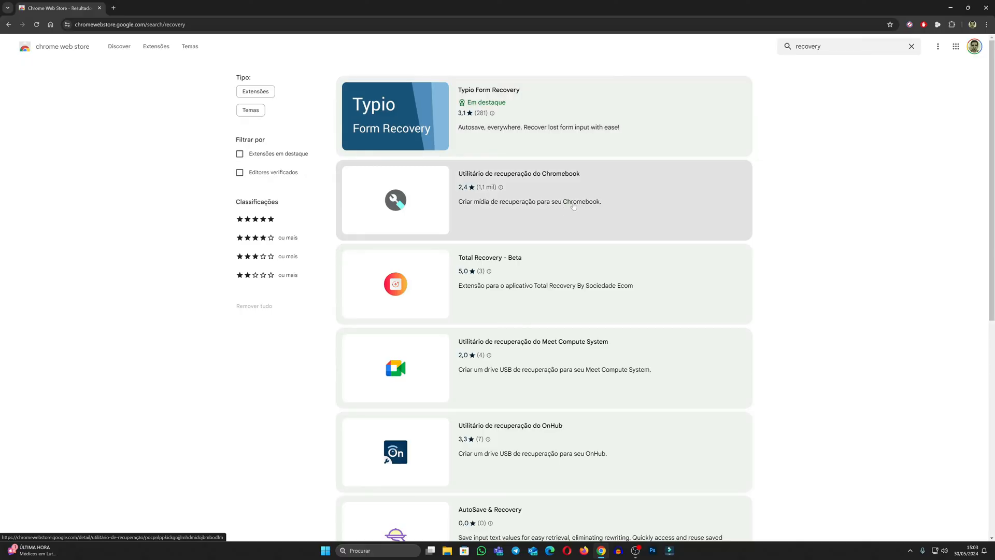
pyautogui.moveTo(594, 195)
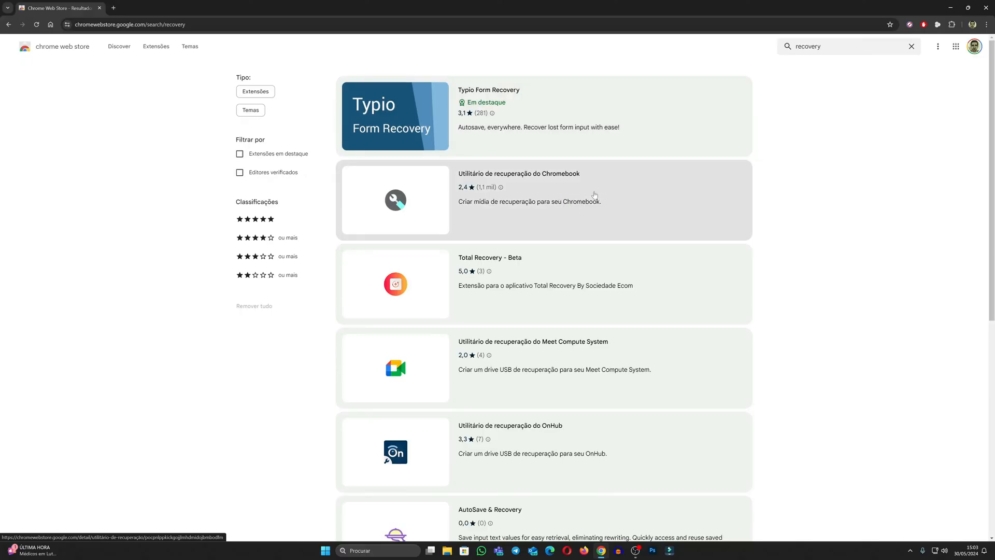
pyautogui.moveTo(563, 184)
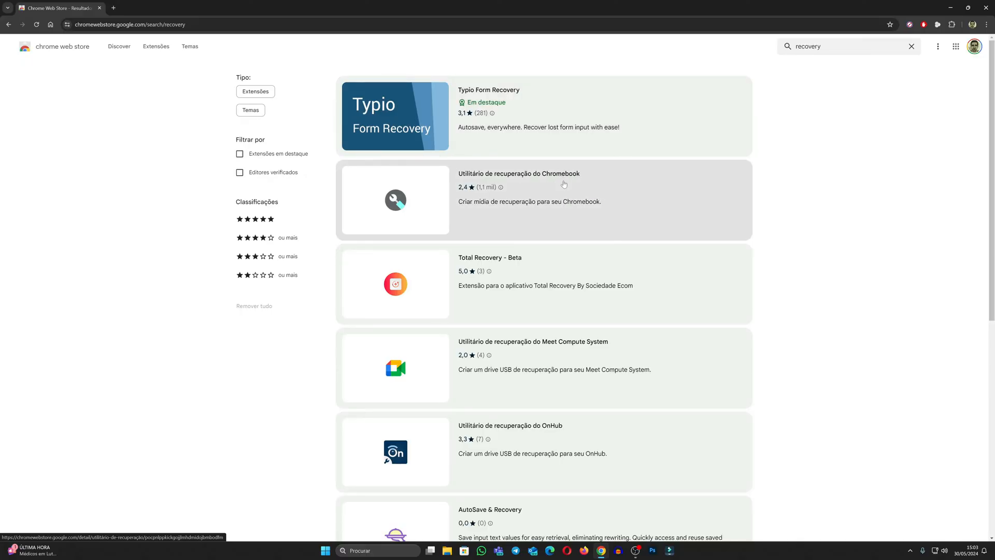
pyautogui.moveTo(498, 187)
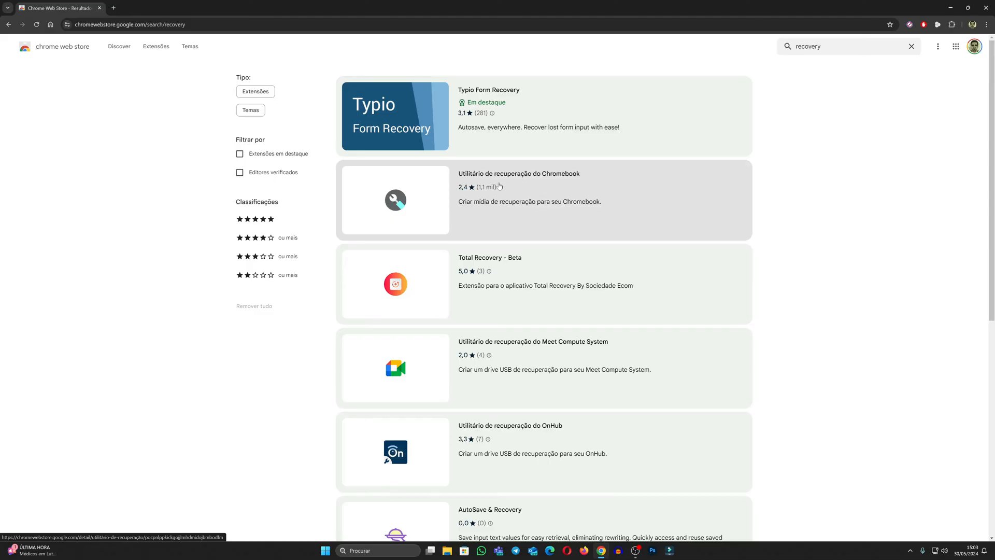
pyautogui.moveTo(531, 190)
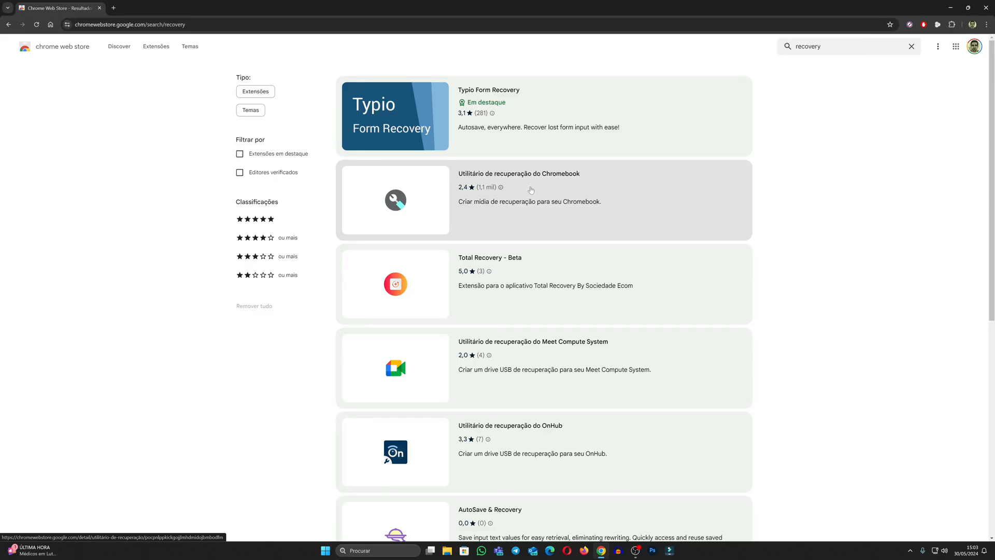
pyautogui.moveTo(602, 196)
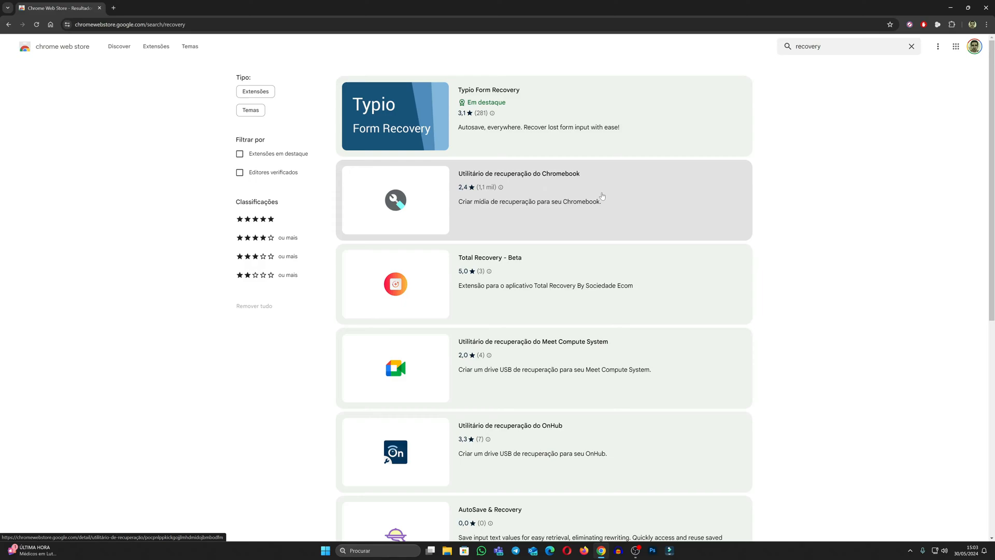
pyautogui.moveTo(578, 192)
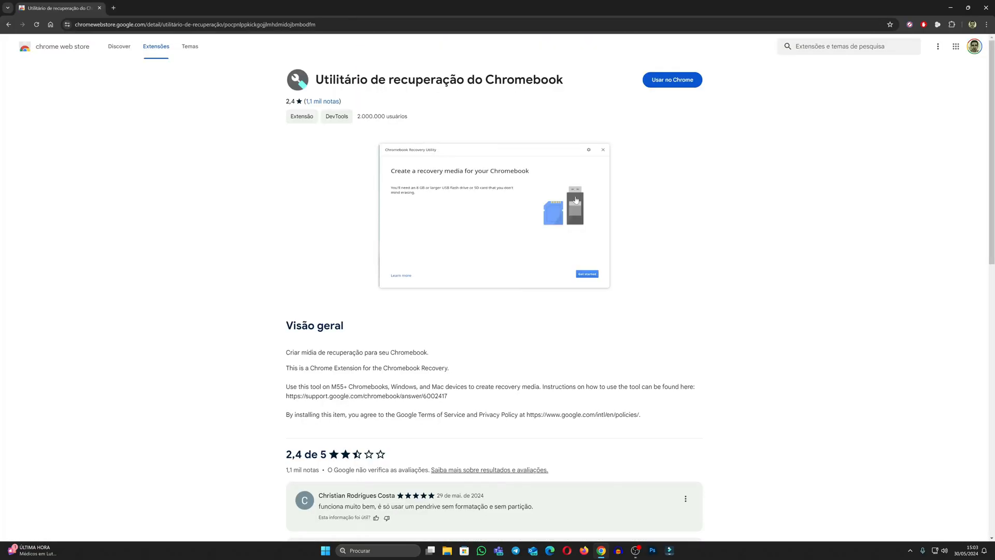
pyautogui.moveTo(416, 116)
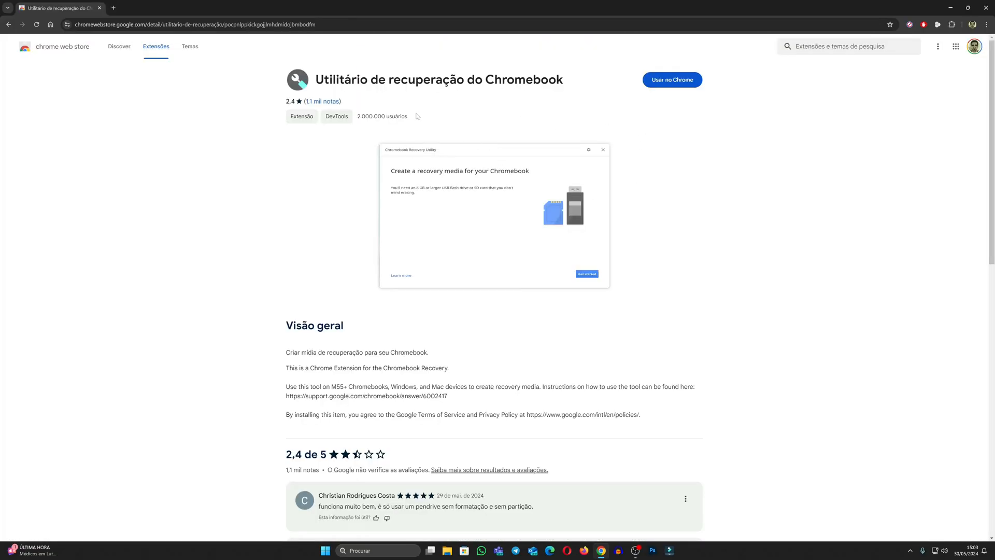
pyautogui.moveTo(673, 80)
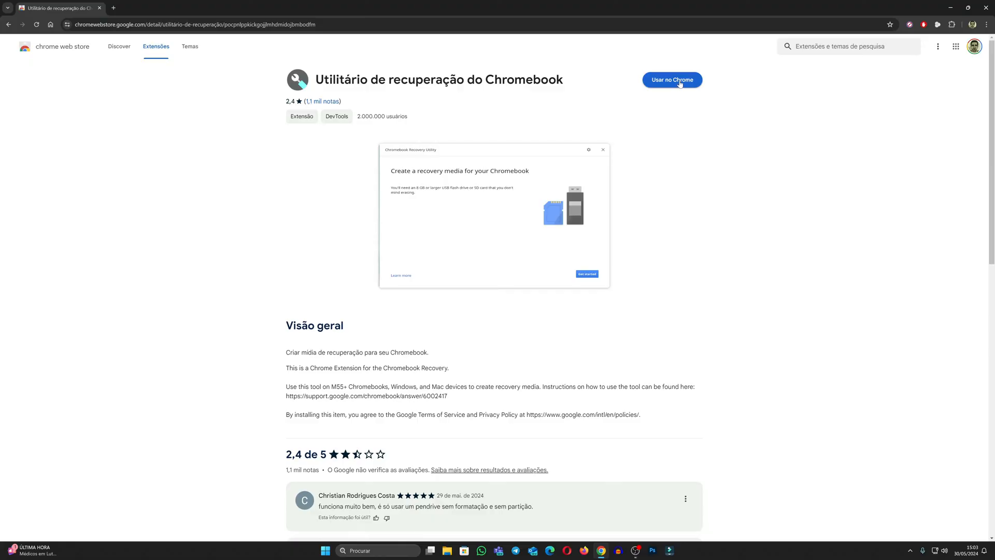
# Step: Install 'Utilitário de recuperação do Chromebook' via 'Usar no Chrome' and launch it from extensions
pyautogui.click(672, 79)
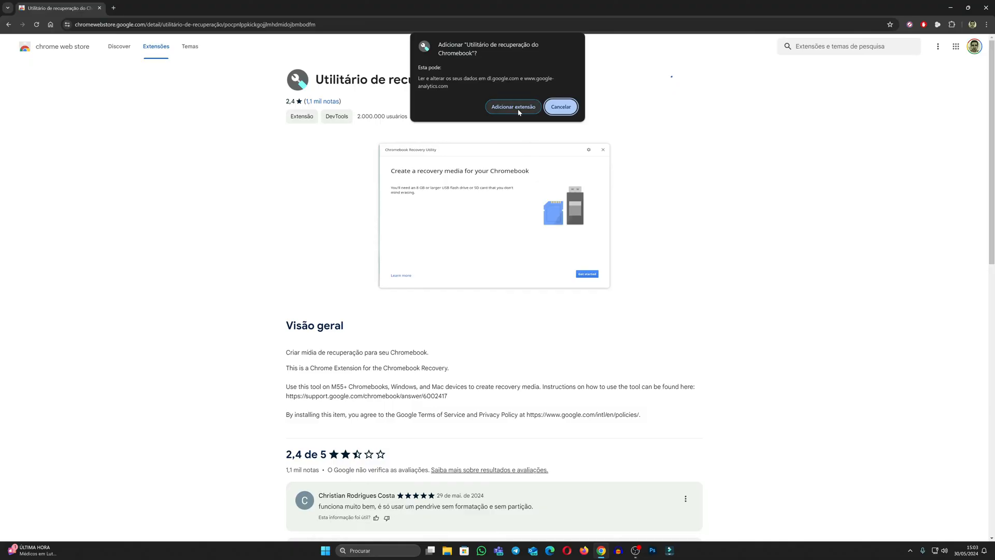
pyautogui.click(512, 106)
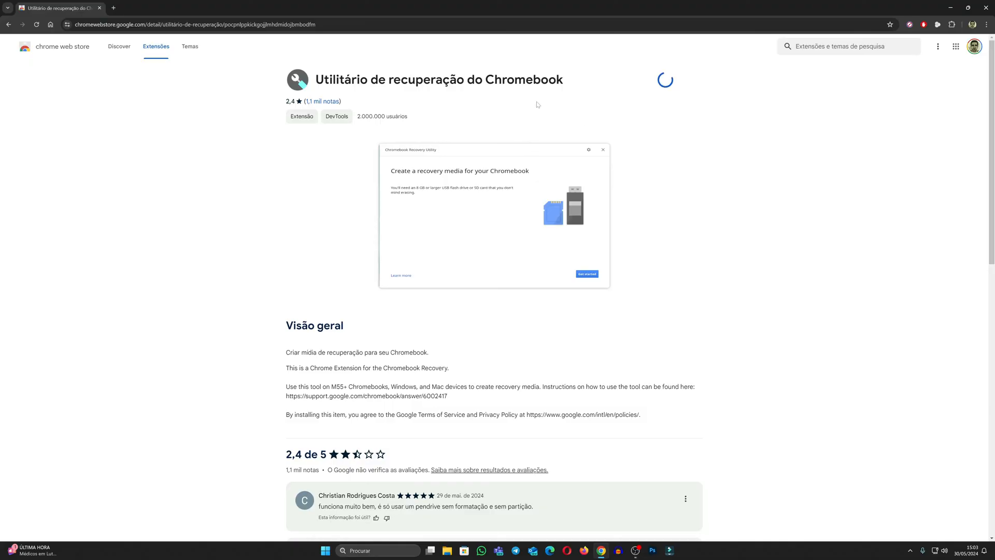
pyautogui.click(664, 80)
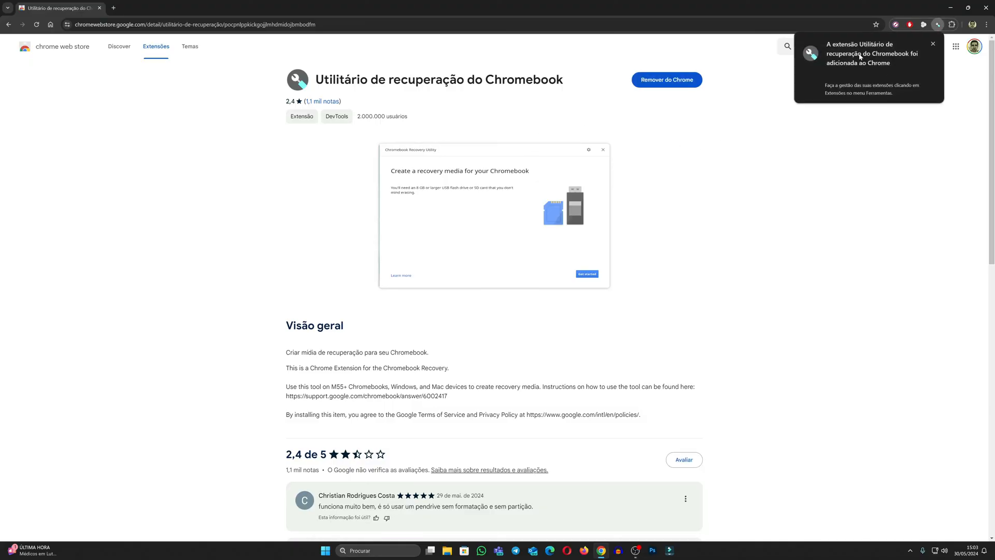
pyautogui.moveTo(866, 77)
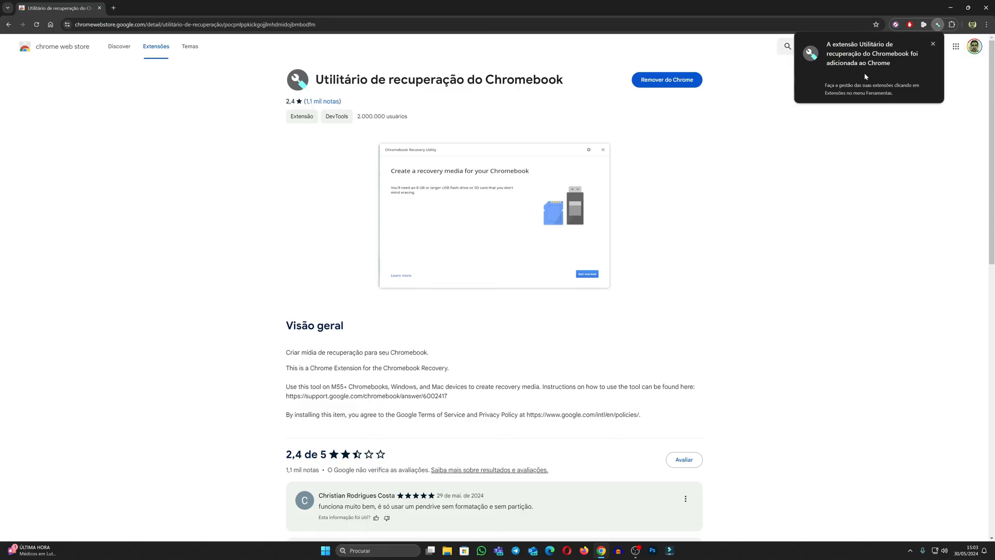
pyautogui.click(933, 43)
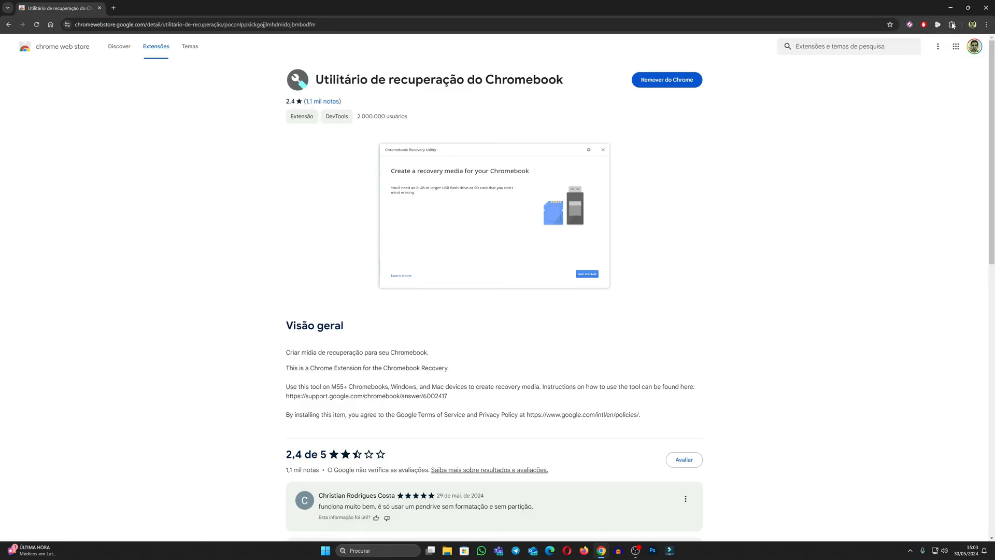
pyautogui.click(952, 25)
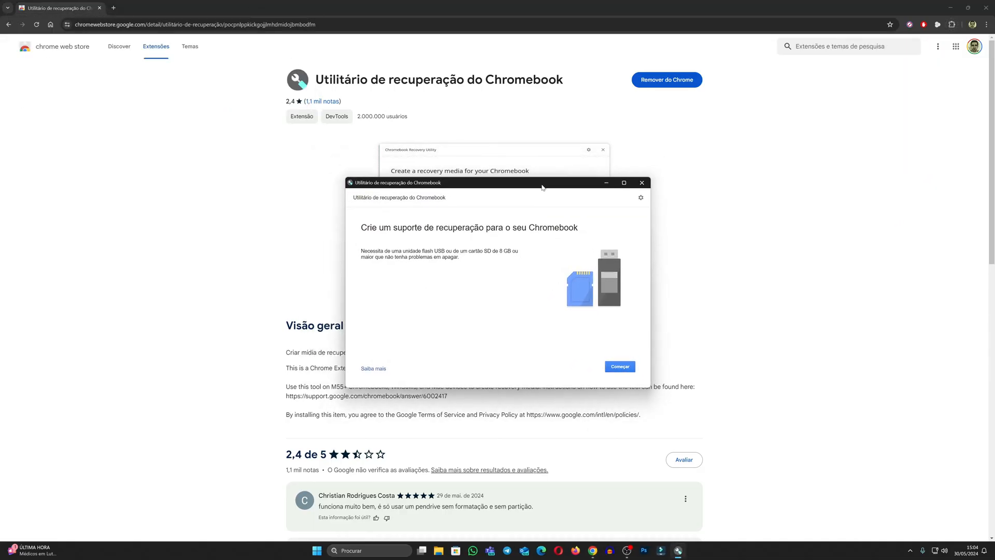
# Step: Minimize Chrome and start the utility with 'Começar' to reach step 1 of 3
pyautogui.click(641, 183)
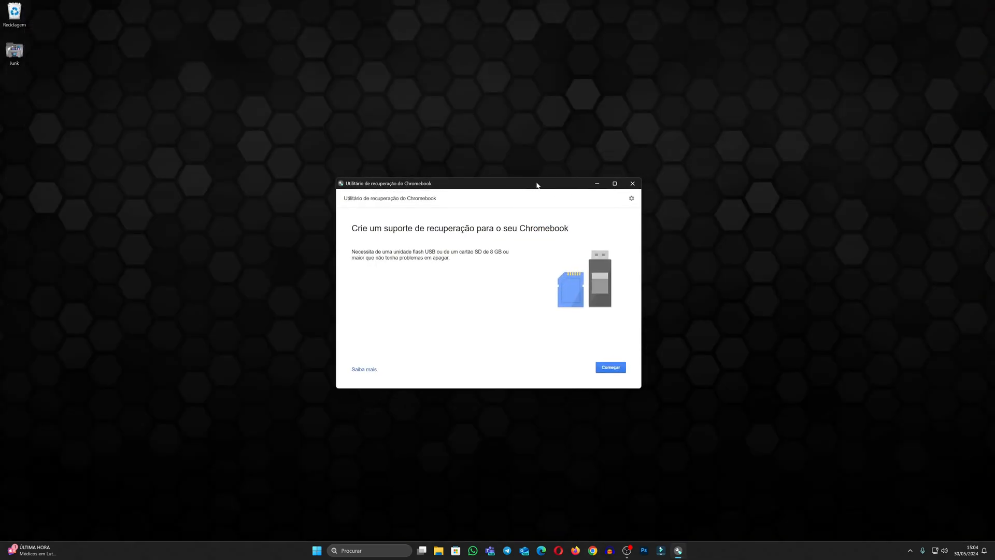
pyautogui.moveTo(551, 446)
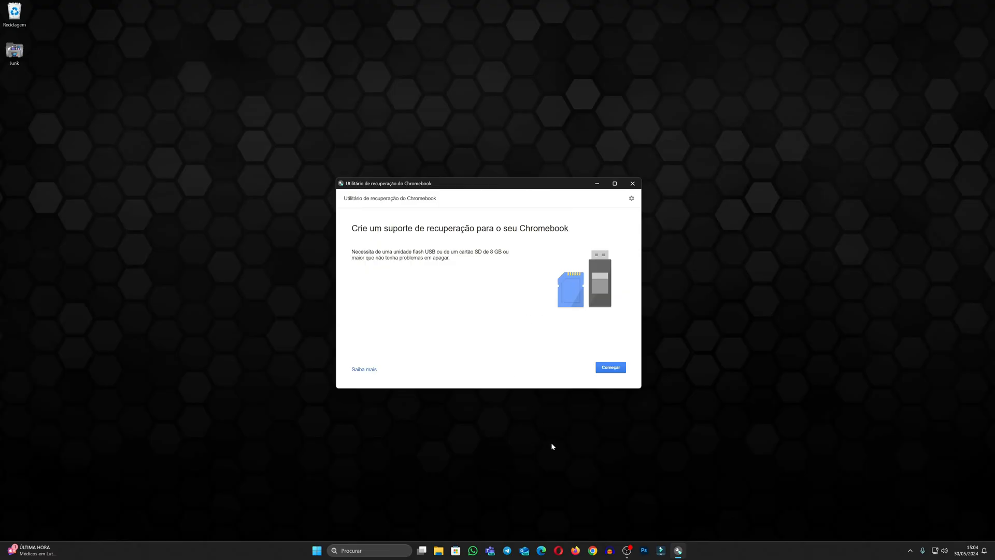
pyautogui.moveTo(458, 350)
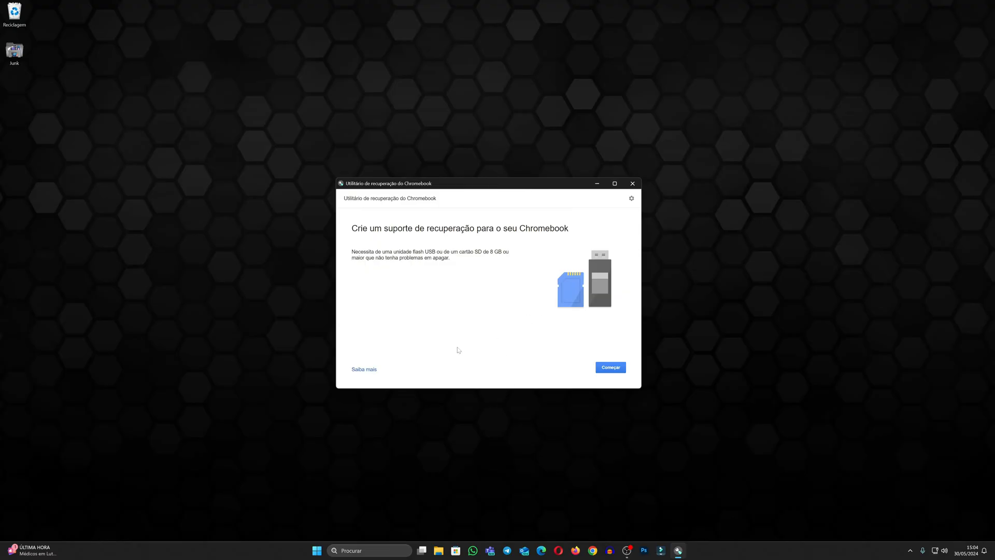
pyautogui.moveTo(575, 323)
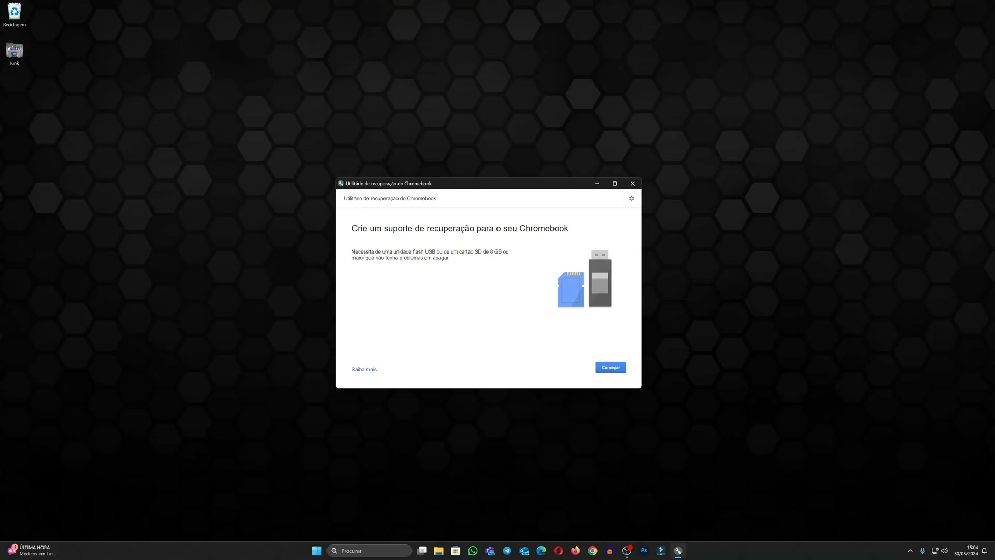
pyautogui.moveTo(513, 298)
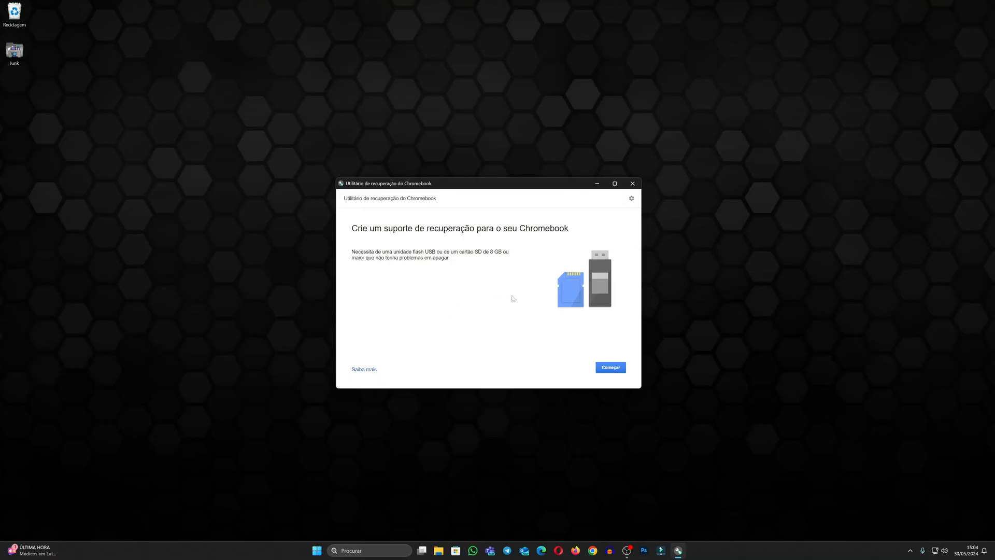
pyautogui.moveTo(502, 275)
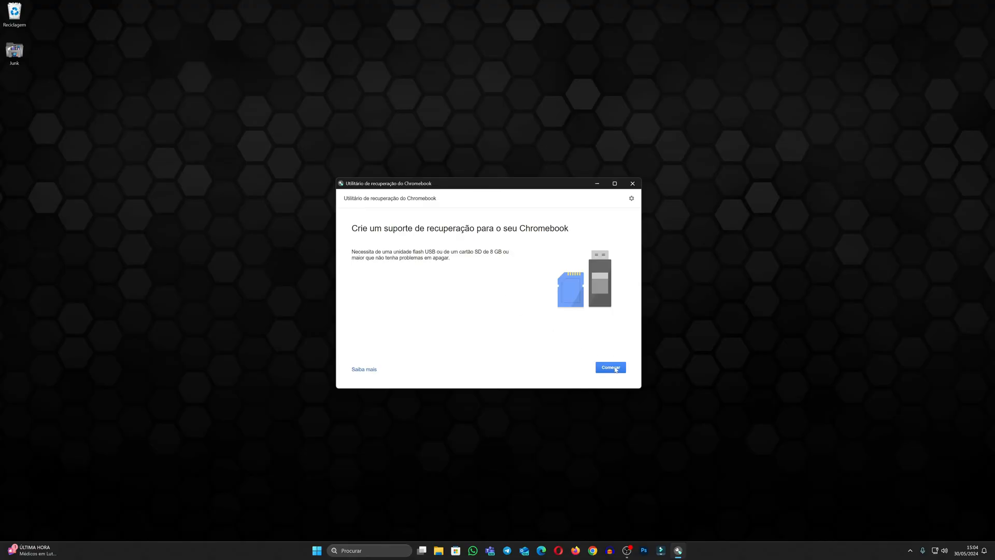
pyautogui.moveTo(610, 367)
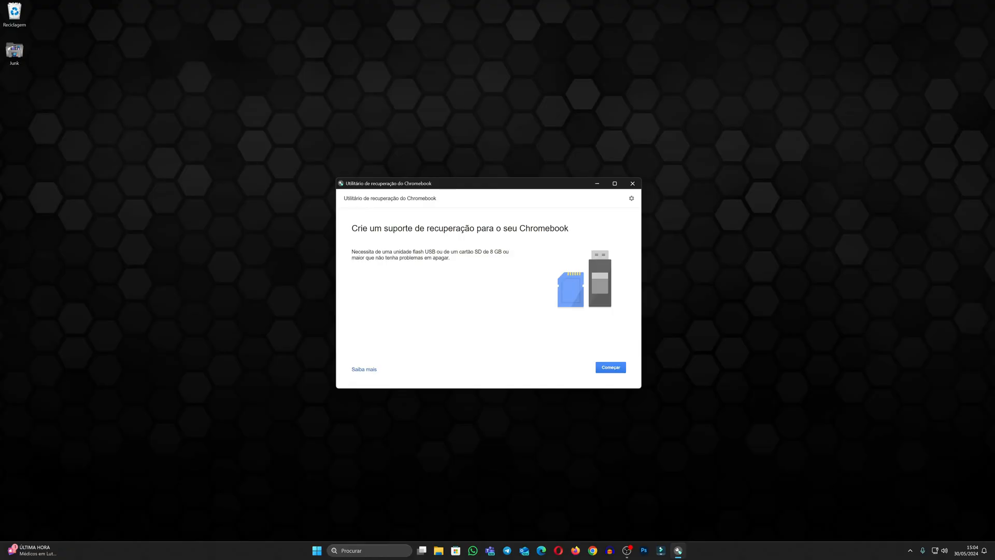
pyautogui.moveTo(487, 265)
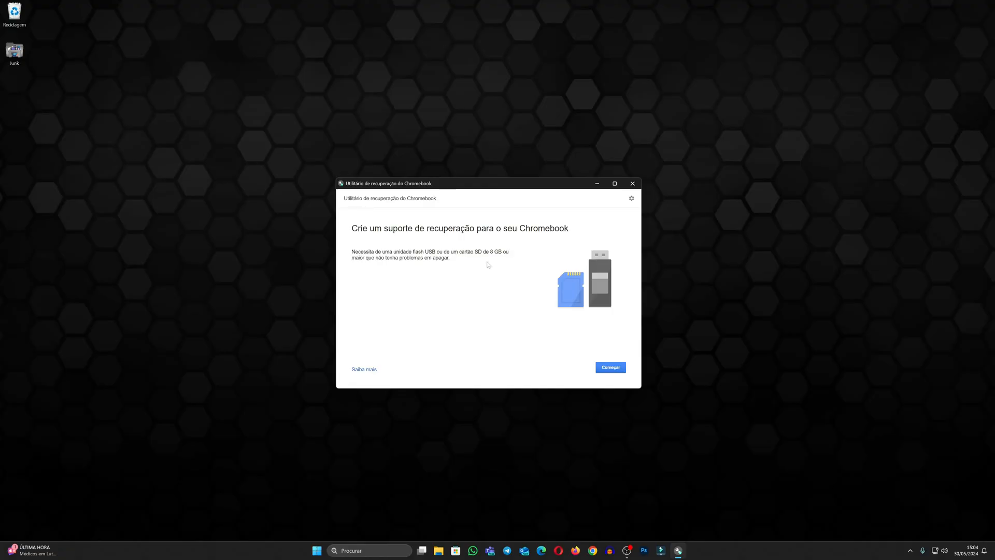
pyautogui.click(610, 367)
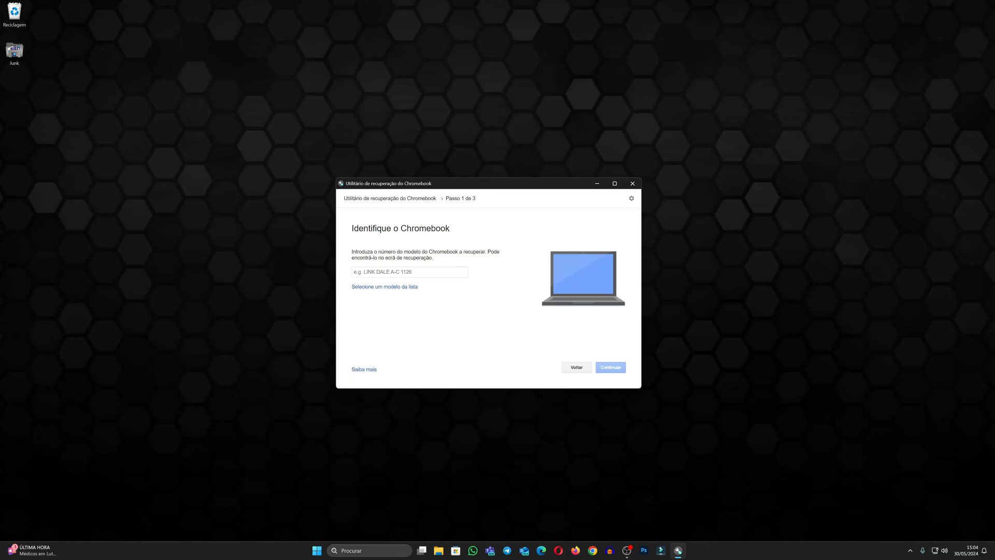
# Step: Pick manufacturer 'Google ChromeOS Flex' and product 'ChromeOS Flex' from the lists, then continue
pyautogui.click(409, 272)
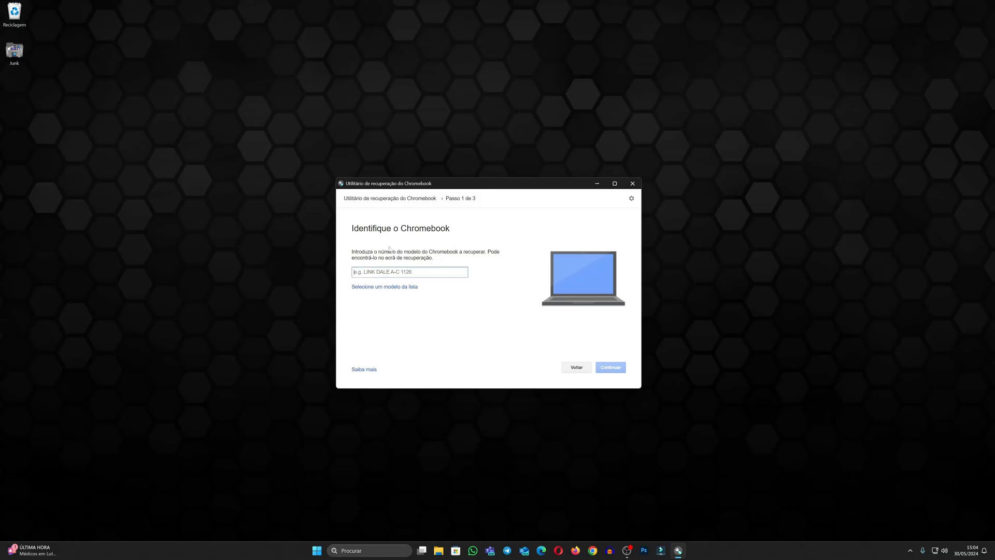
pyautogui.moveTo(427, 285)
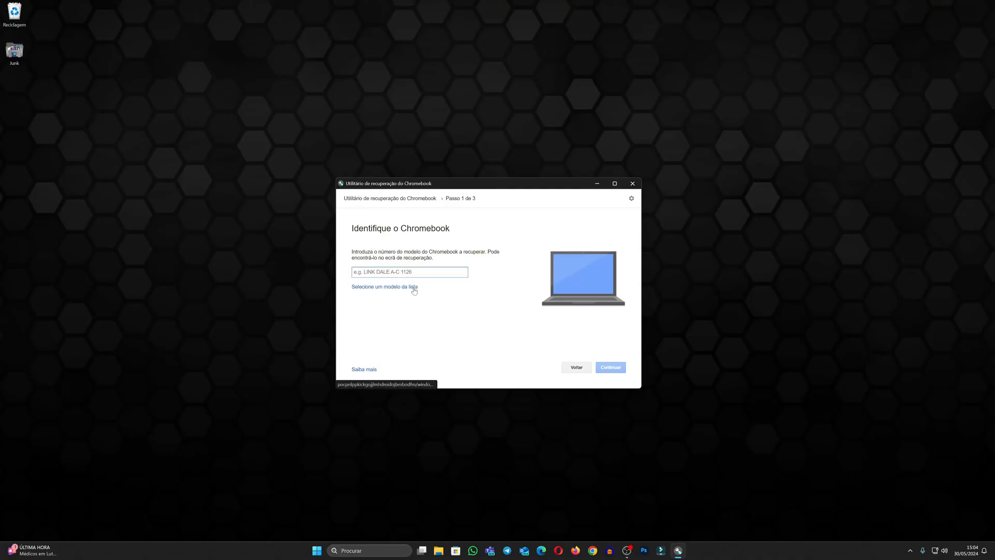
pyautogui.click(384, 286)
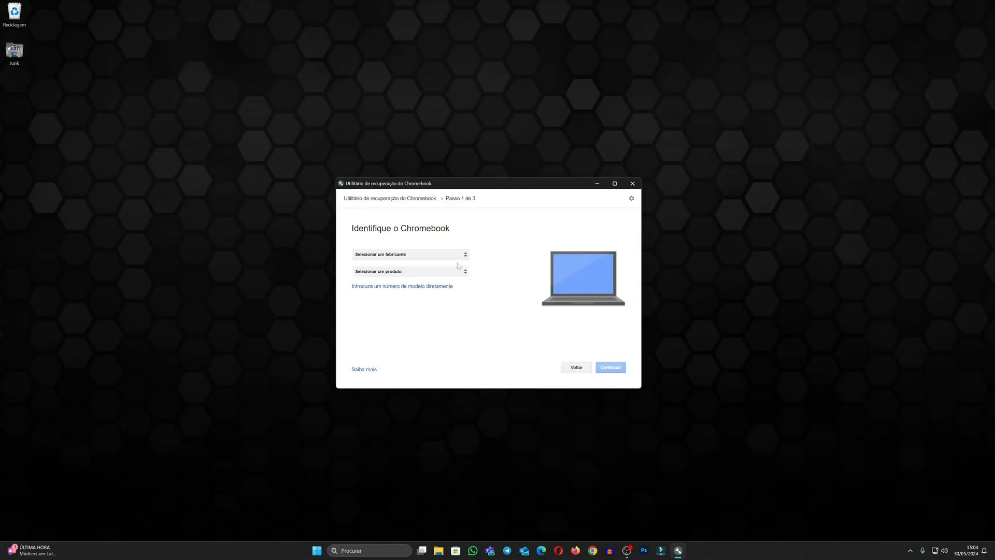
pyautogui.click(409, 254)
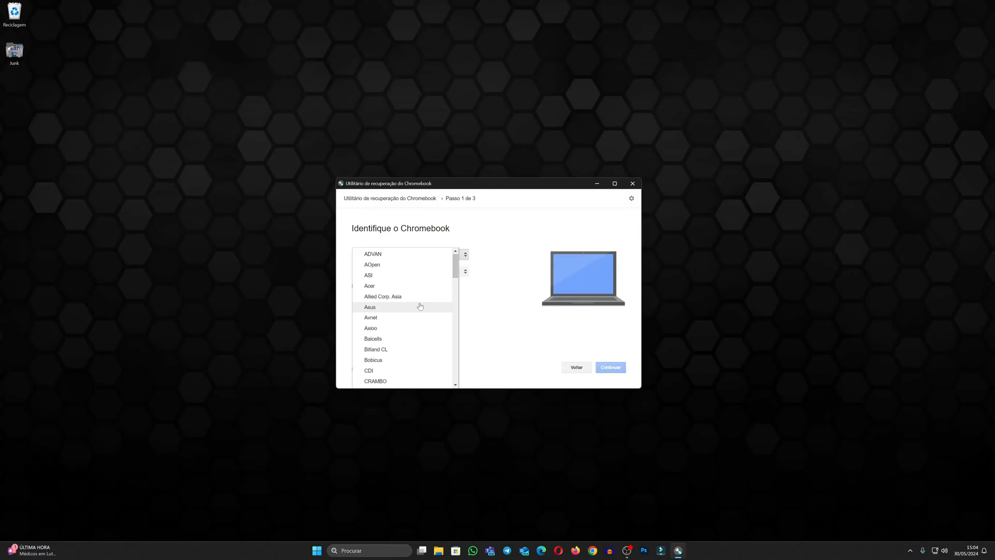
pyautogui.scroll(-3)
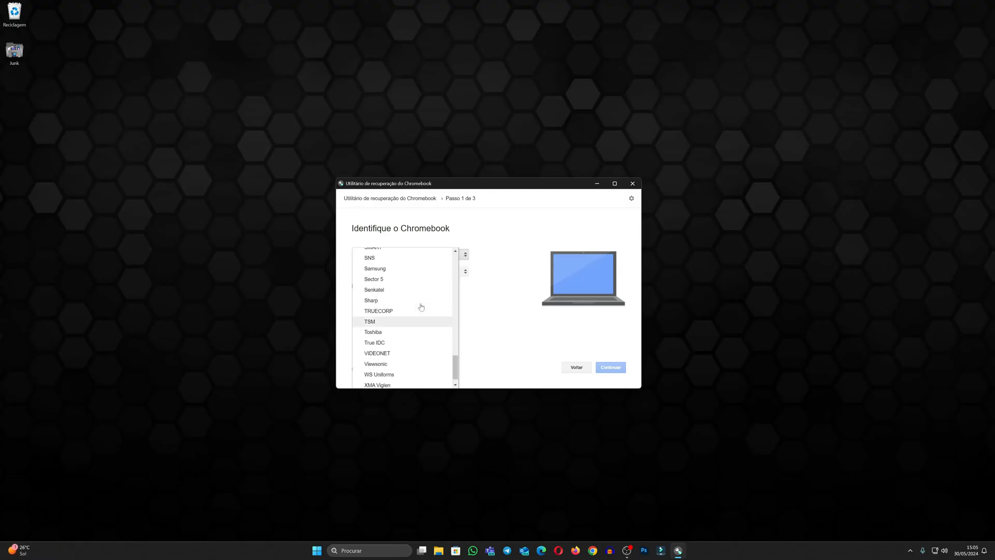
pyautogui.scroll(3)
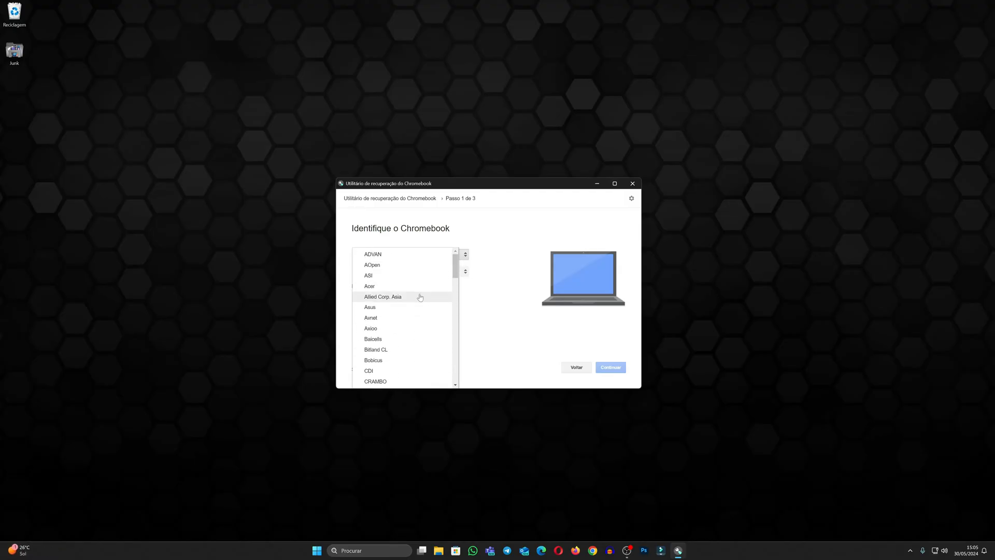
pyautogui.scroll(-3)
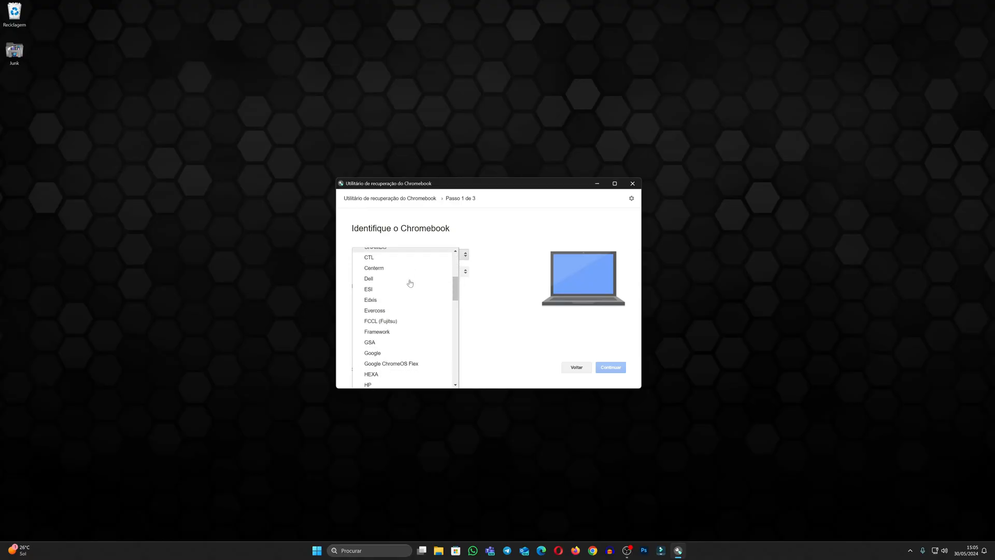
pyautogui.scroll(-3)
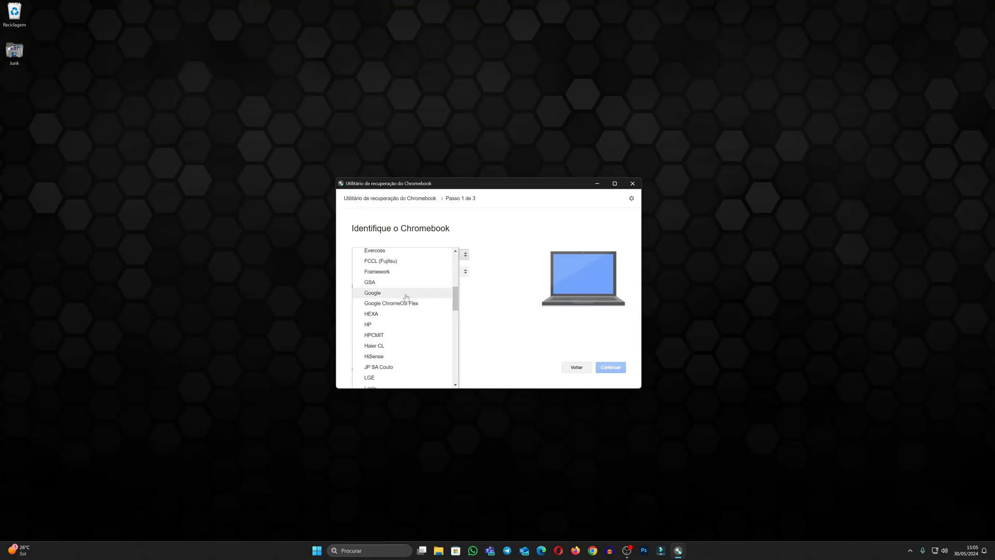
pyautogui.click(372, 292)
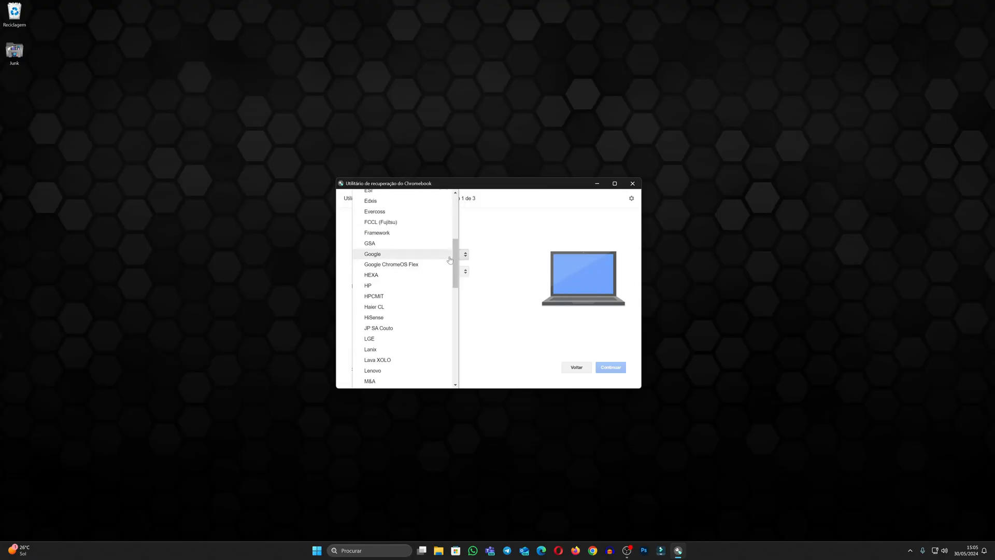
pyautogui.moveTo(390, 264)
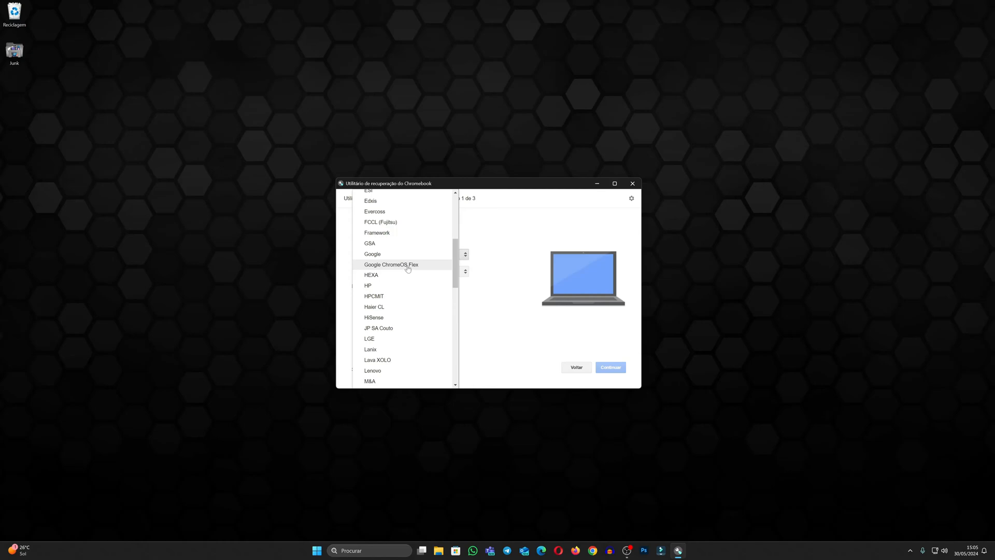
pyautogui.click(391, 264)
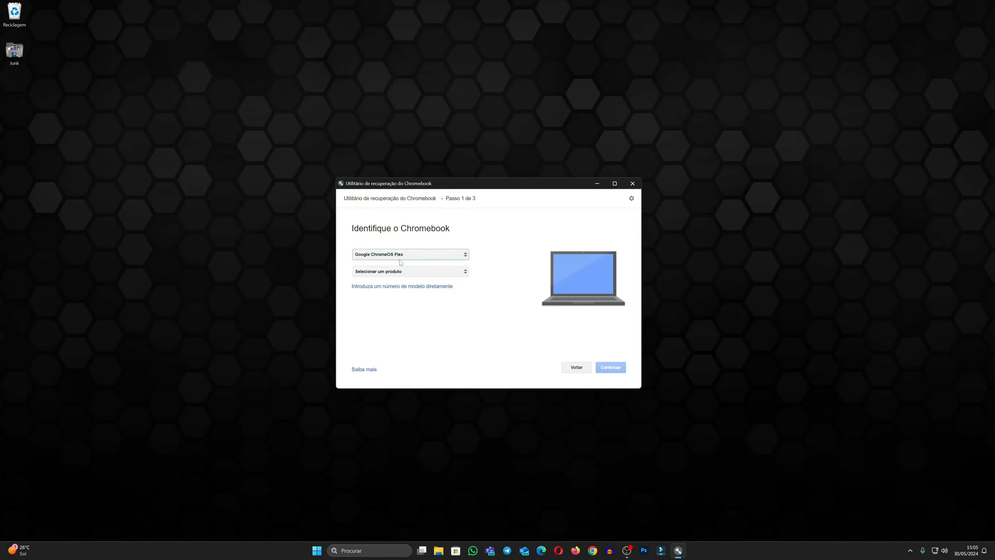
pyautogui.click(409, 271)
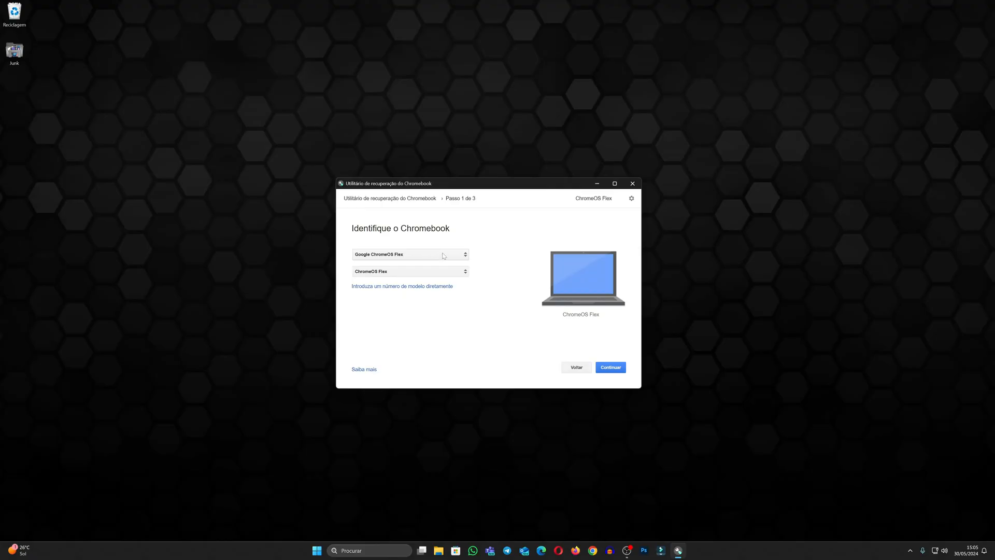
pyautogui.moveTo(415, 255)
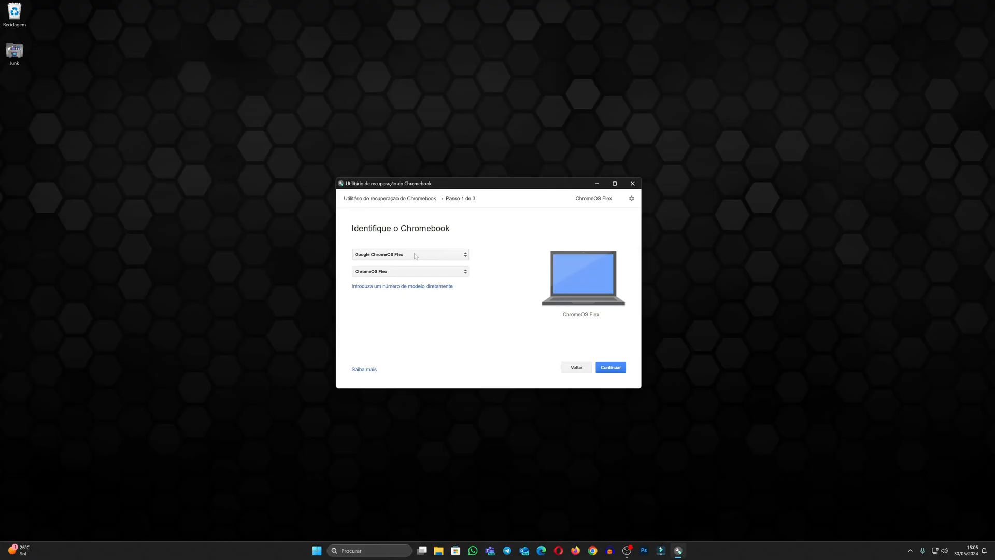
pyautogui.moveTo(436, 273)
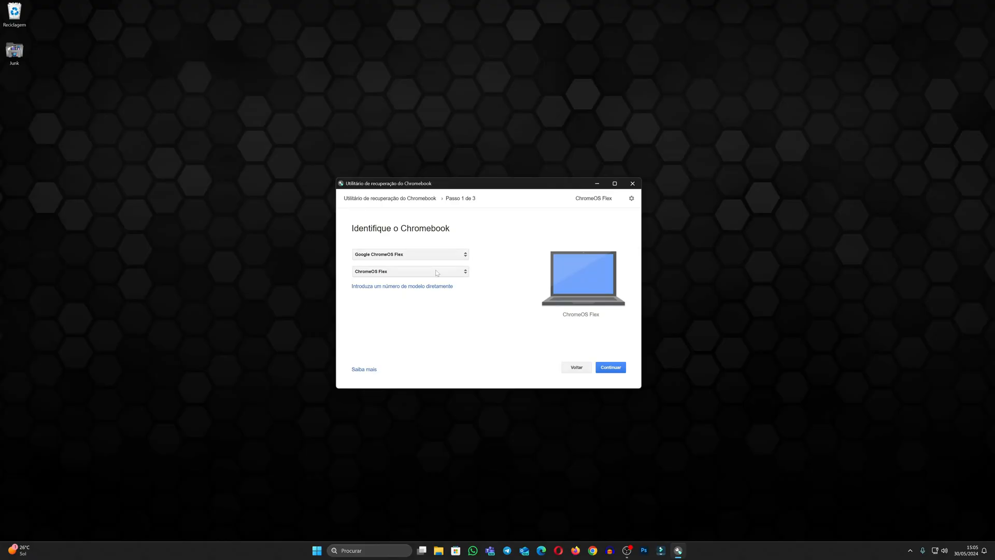
pyautogui.moveTo(482, 280)
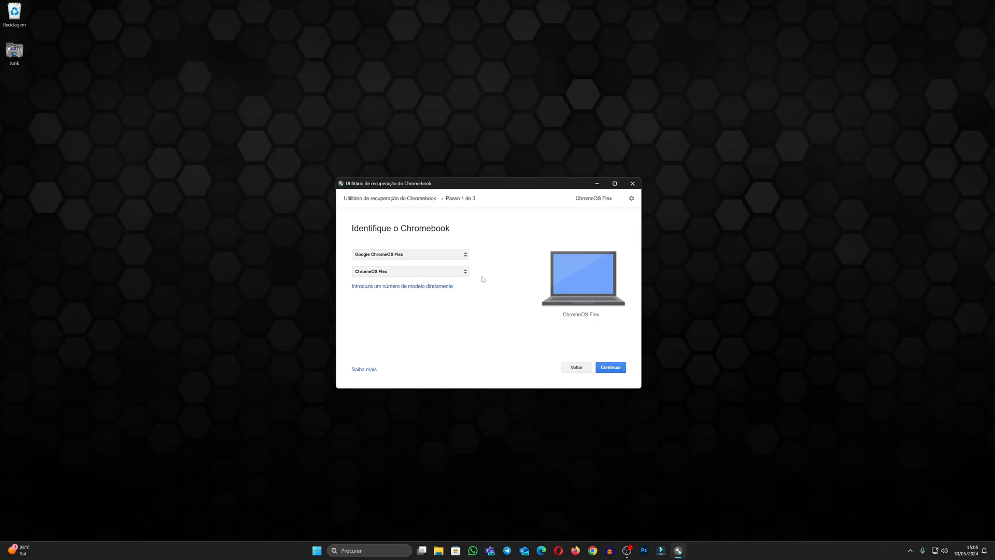
pyautogui.click(610, 367)
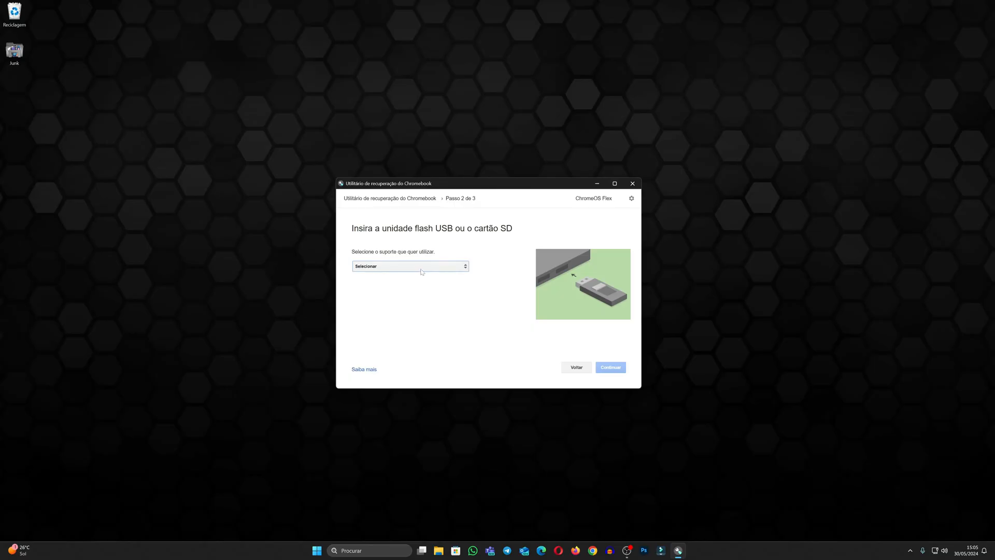
# Step: Select 'Kingston DT microDuo 3C - 57.7 GB' as the recovery media and continue
pyautogui.click(410, 265)
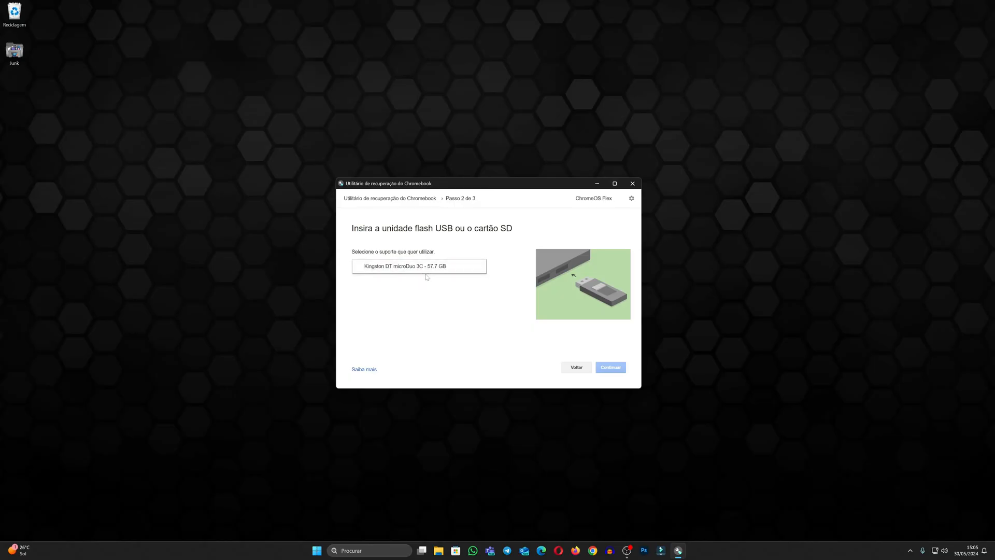
pyautogui.moveTo(418, 266)
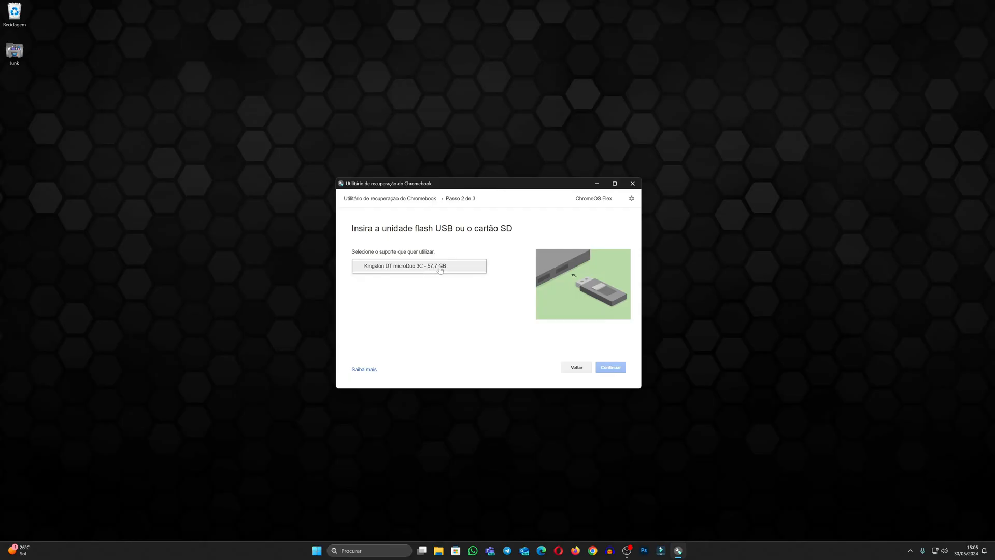
pyautogui.click(419, 266)
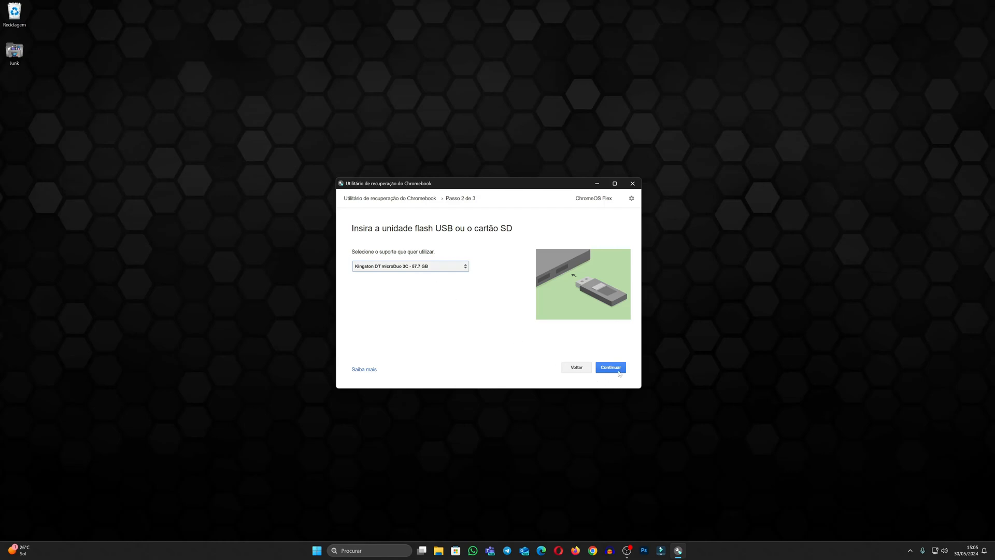
pyautogui.click(610, 367)
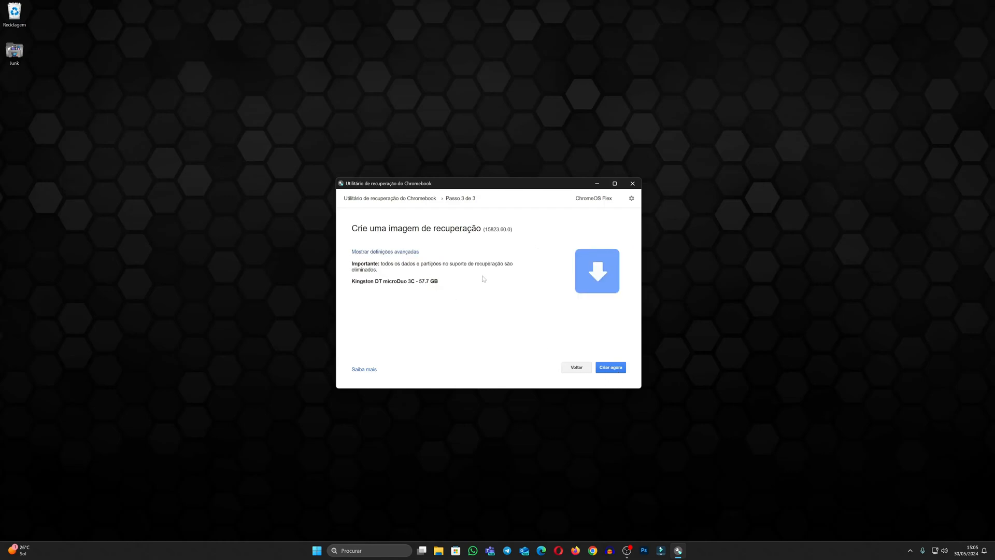
pyautogui.moveTo(483, 278)
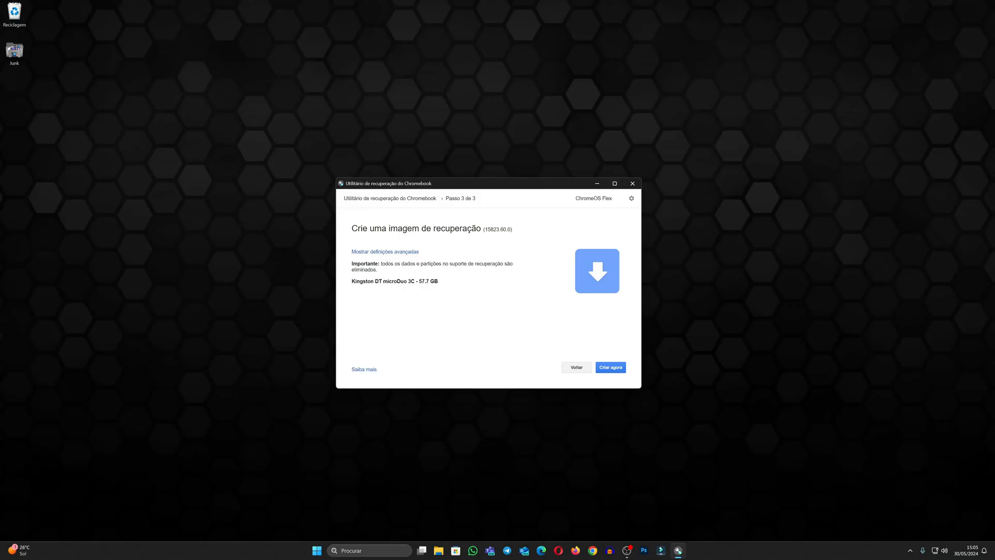
pyautogui.moveTo(480, 277)
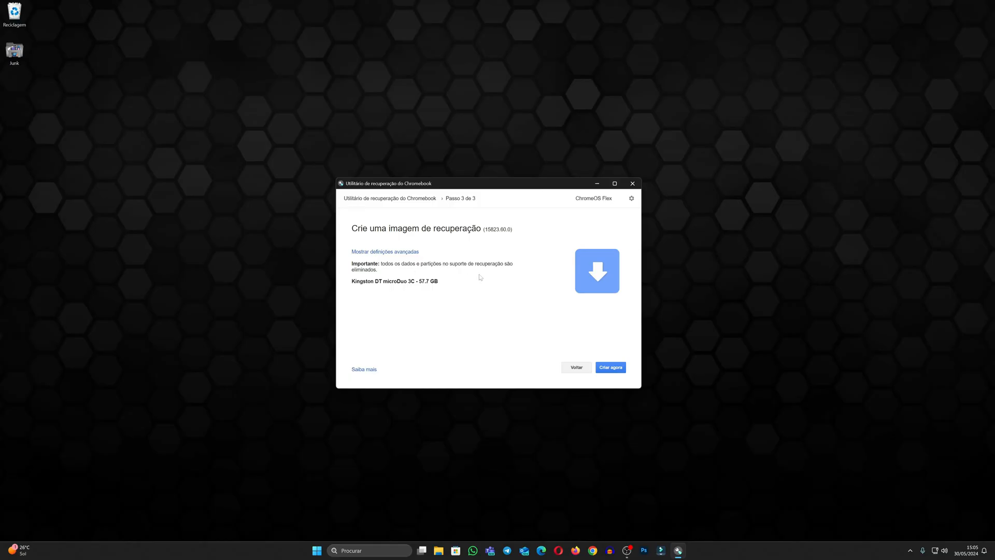
pyautogui.moveTo(456, 261)
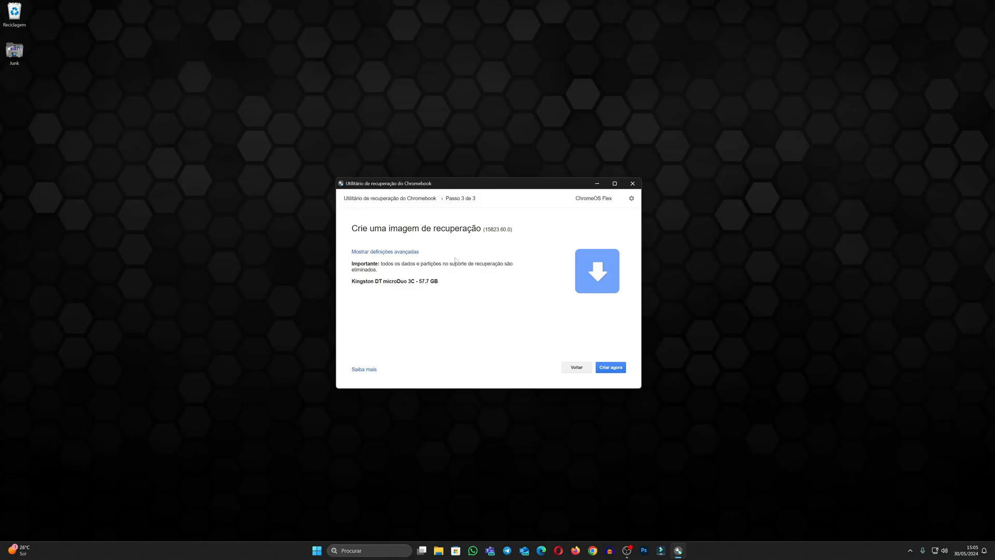
pyautogui.moveTo(479, 317)
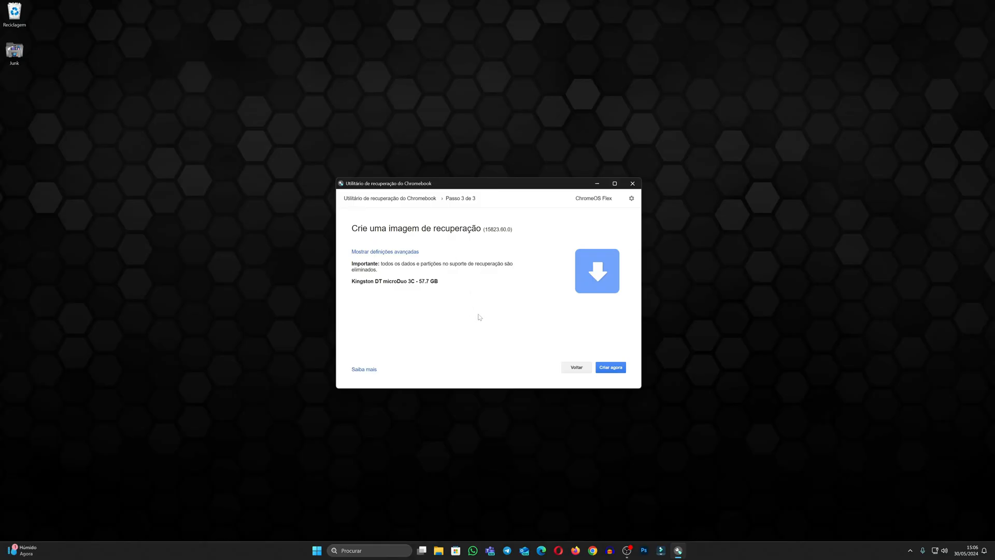
# Step: Start 'Criar agora' and let the ChromeOS Flex image write and verify on the Kingston drive
pyautogui.click(609, 367)
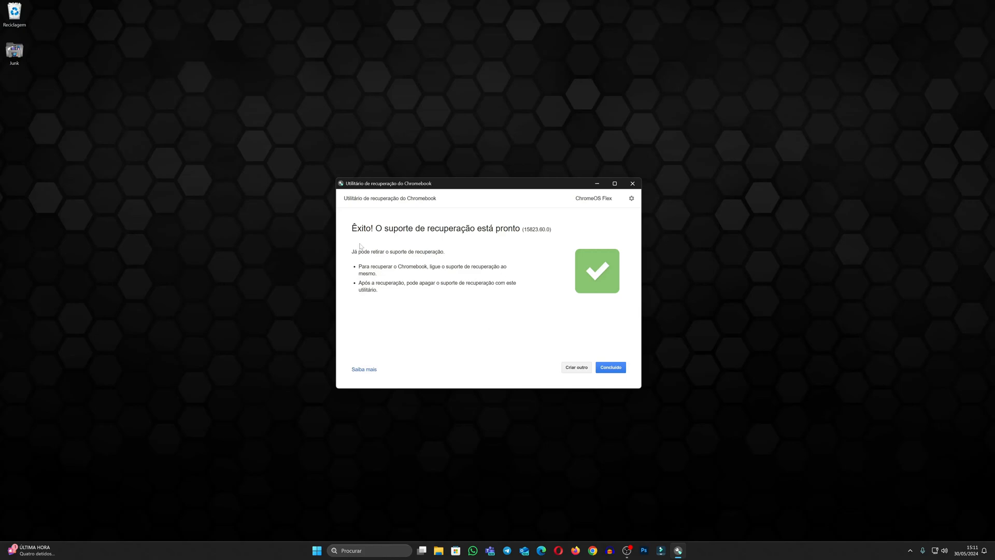
pyautogui.moveTo(453, 237)
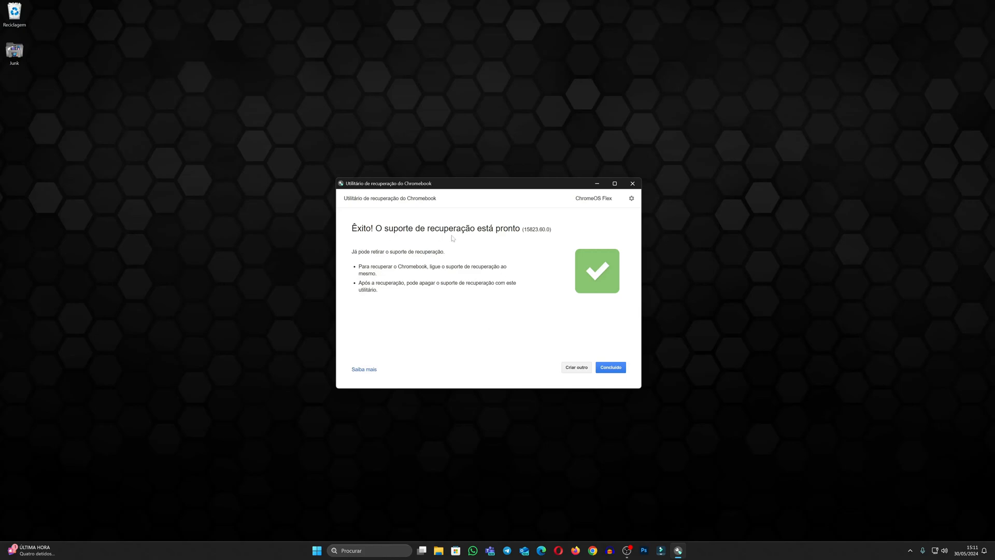
pyautogui.moveTo(475, 254)
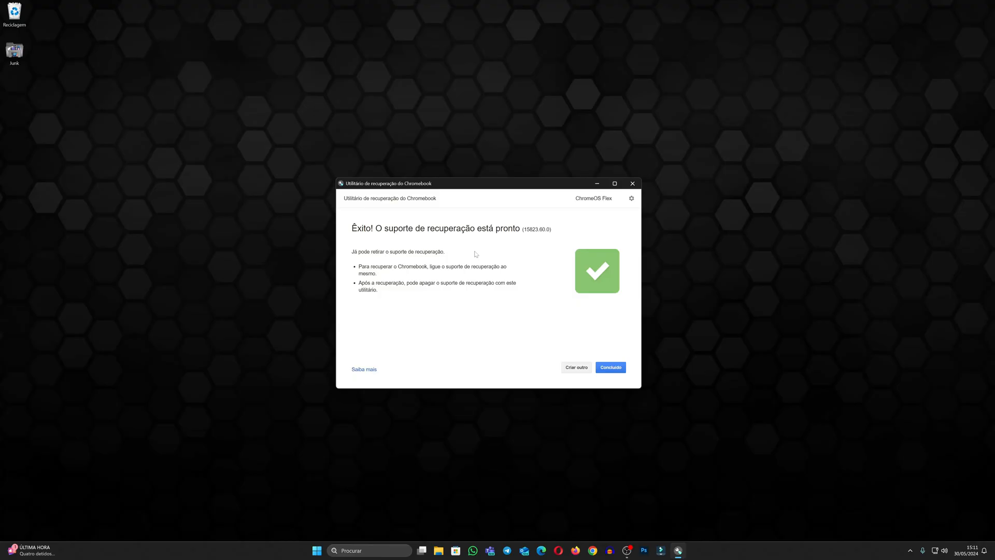
pyautogui.moveTo(435, 244)
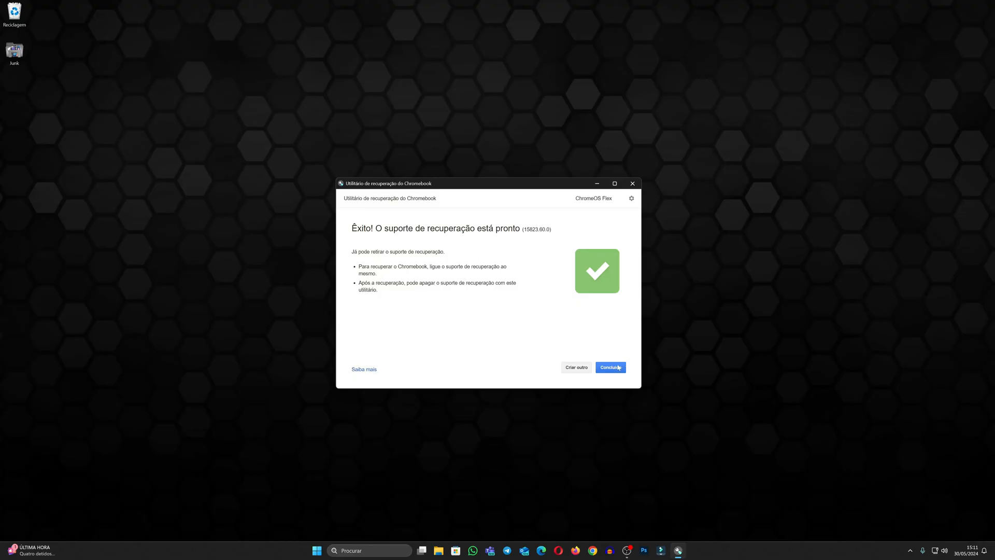
# Step: Close the utility with 'Concluído' on the success screen
pyautogui.click(610, 367)
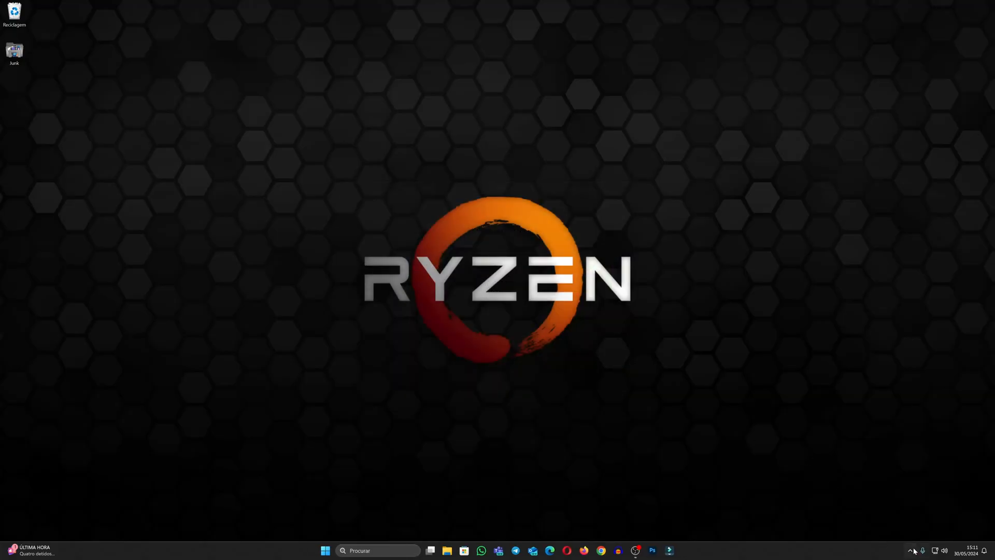
# Step: Eject the USB mass storage device through Safely Remove Hardware in the system tray
pyautogui.click(910, 550)
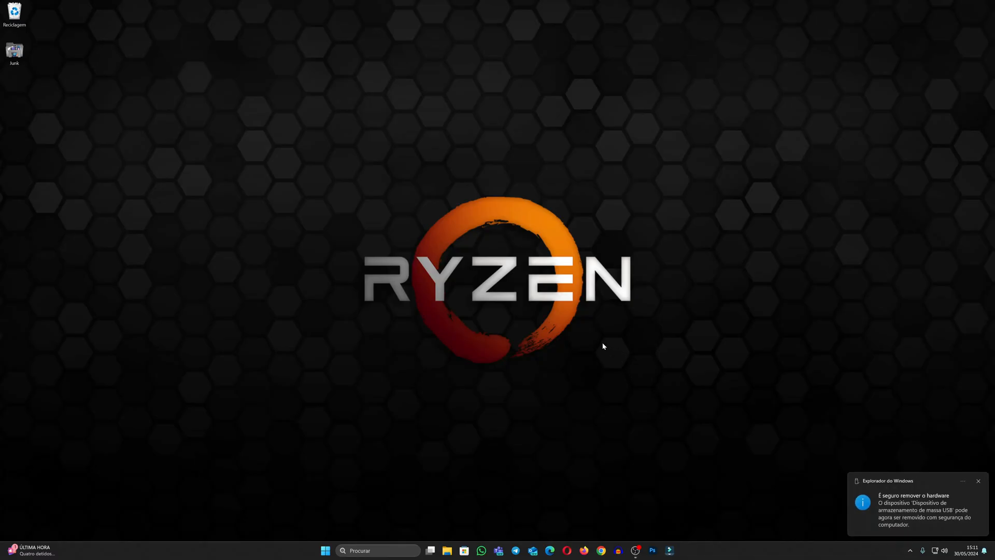
pyautogui.click(978, 481)
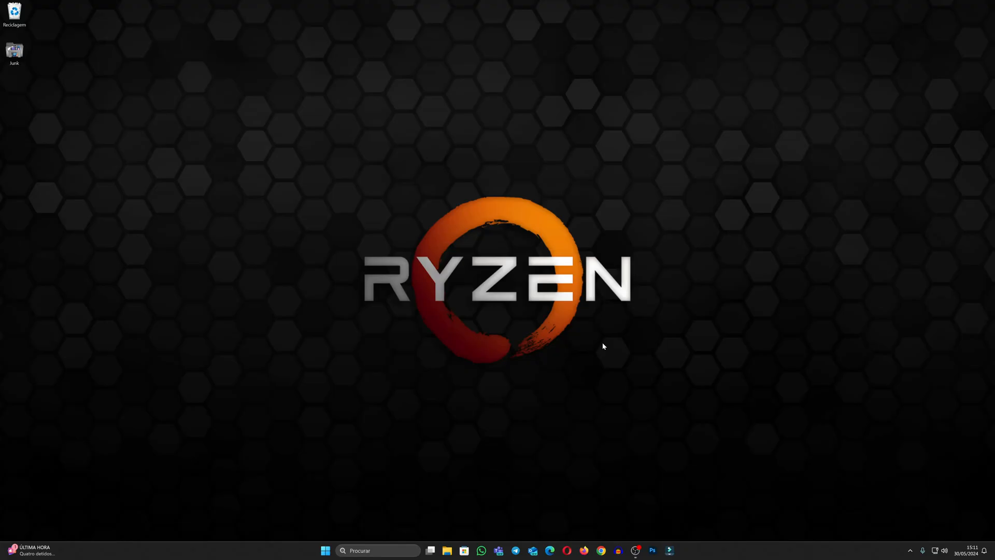